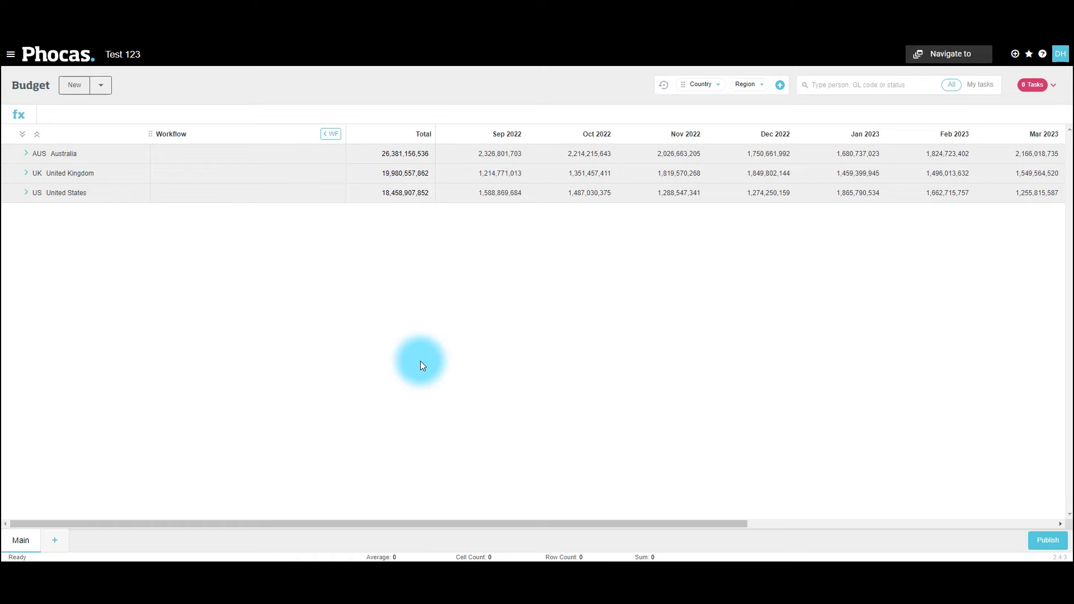
pyautogui.moveTo(190, 166)
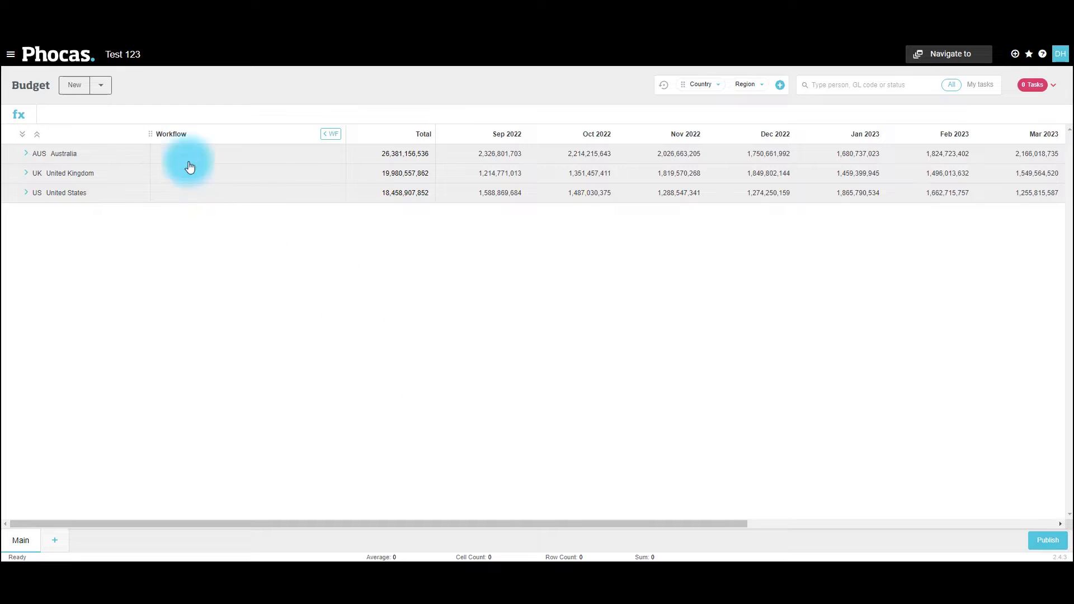
# Step: Base the new workbook on Wholesale Trading Ltd Sales and add Country as the top hierarchy level
pyautogui.click(74, 85)
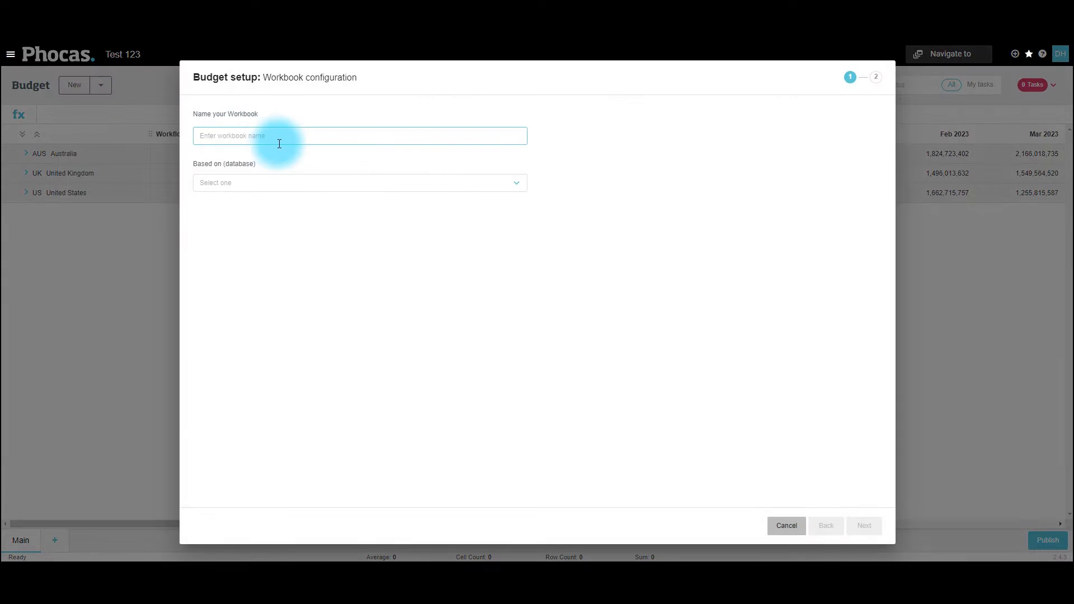
pyautogui.click(359, 182)
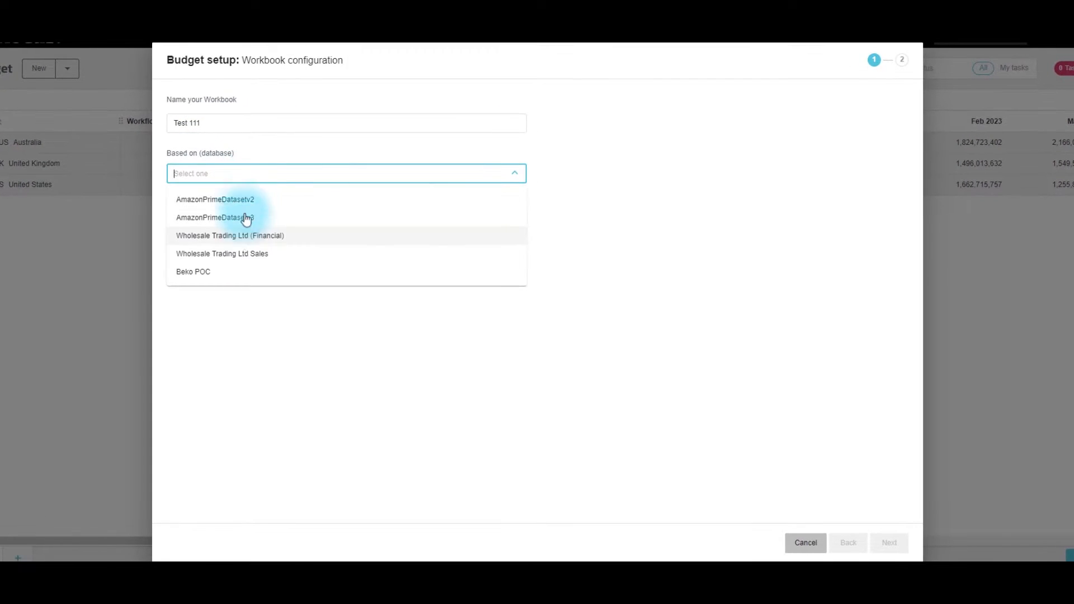
pyautogui.click(222, 254)
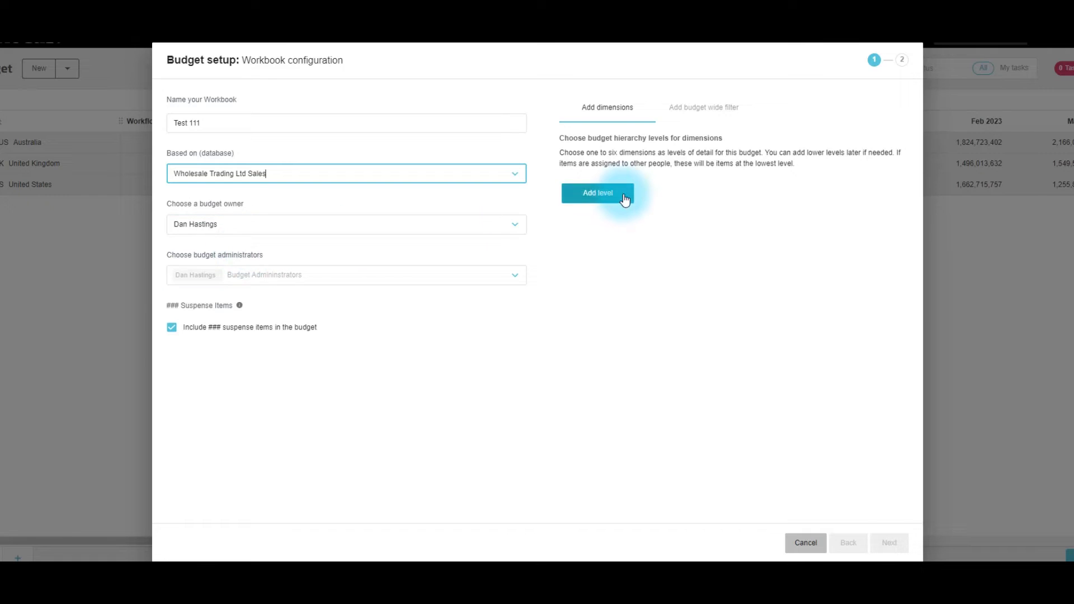
pyautogui.click(597, 192)
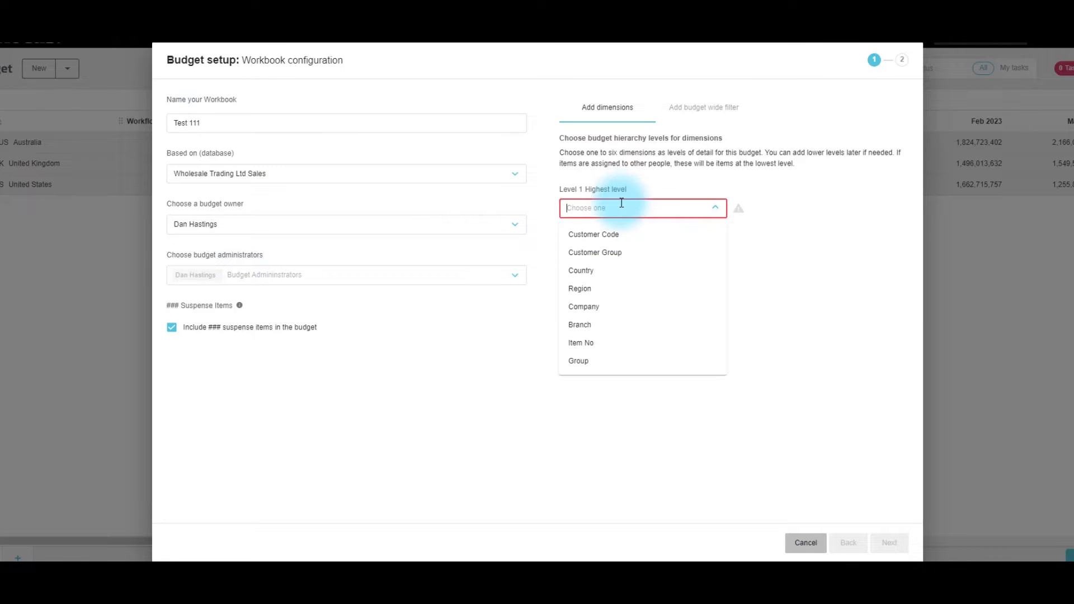
pyautogui.click(581, 270)
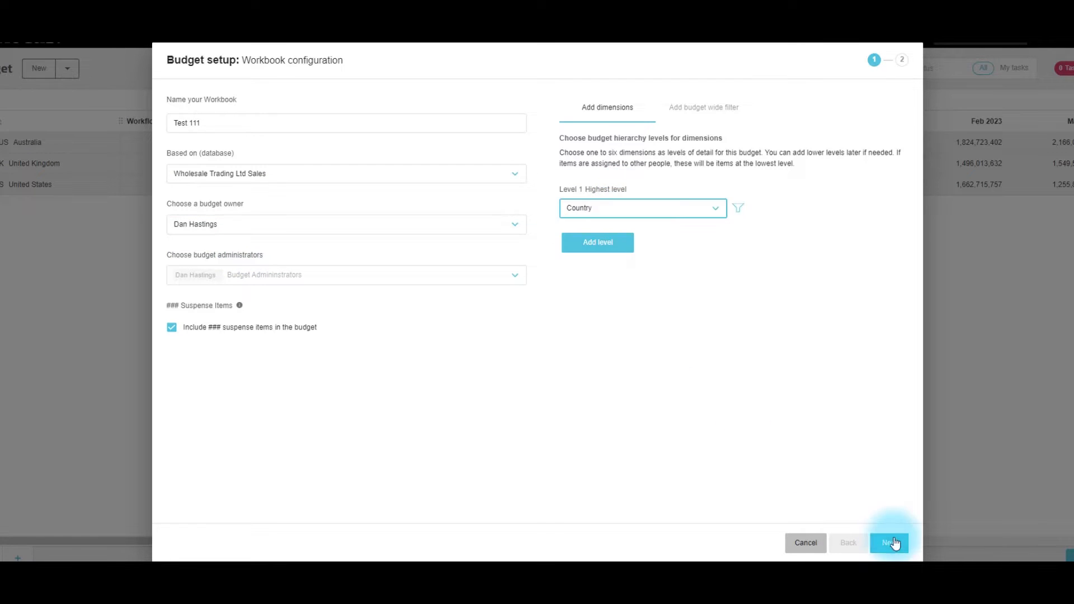
# Step: Set the period type to Month, keep the Sales ValueA$ stream, and include additional measures
pyautogui.click(889, 543)
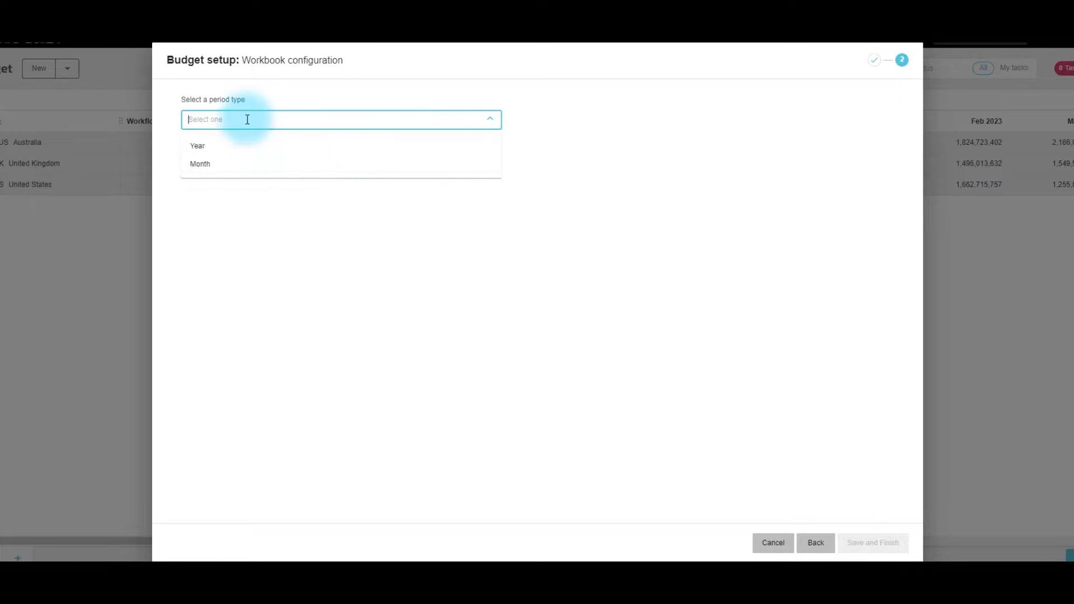
pyautogui.click(200, 162)
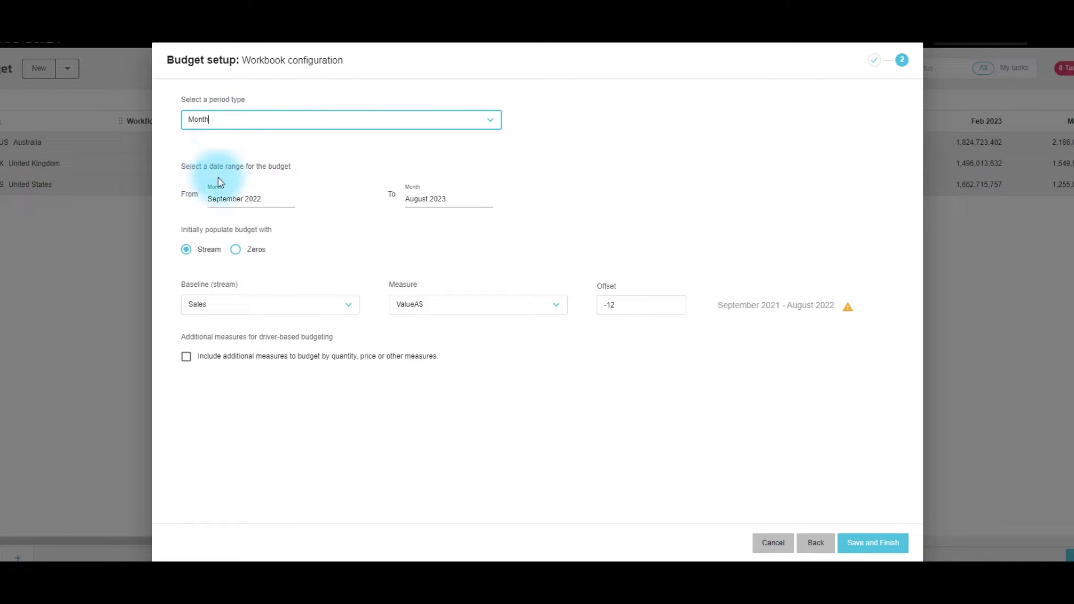
pyautogui.moveTo(269, 304)
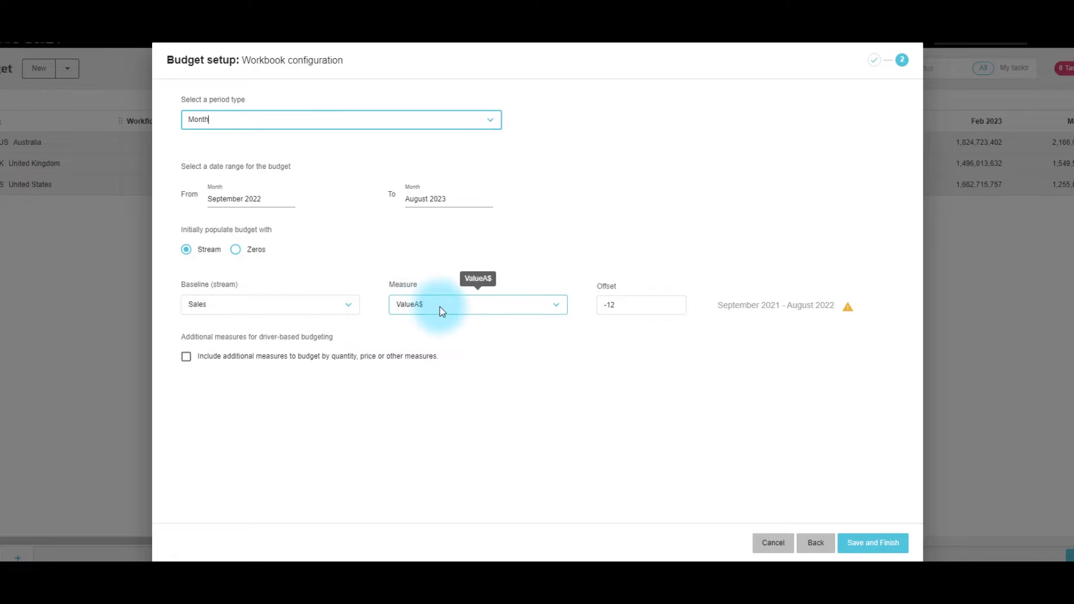
pyautogui.moveTo(632, 375)
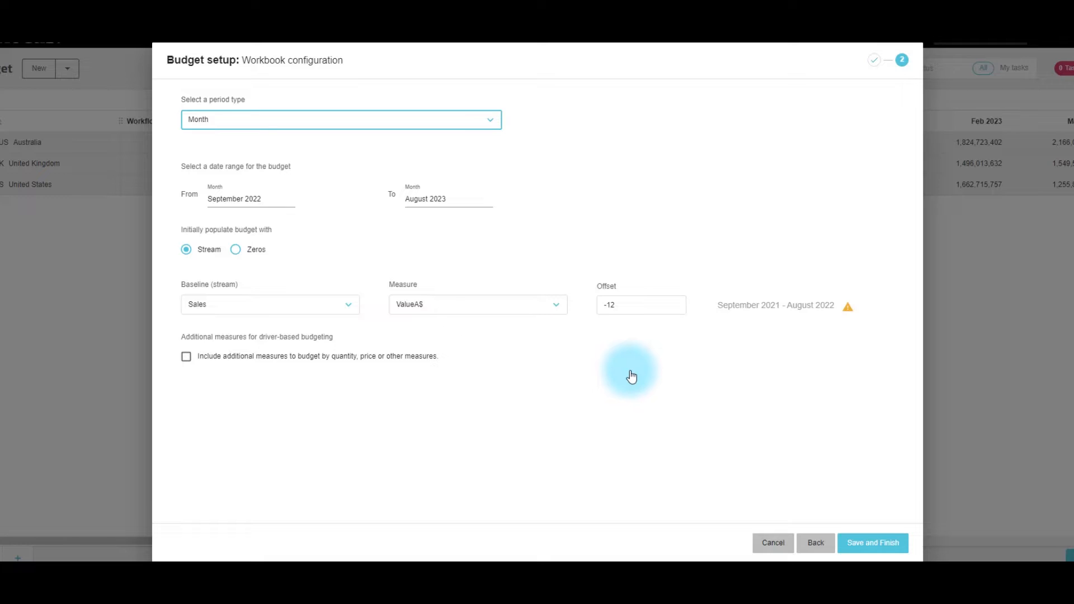
pyautogui.moveTo(192, 394)
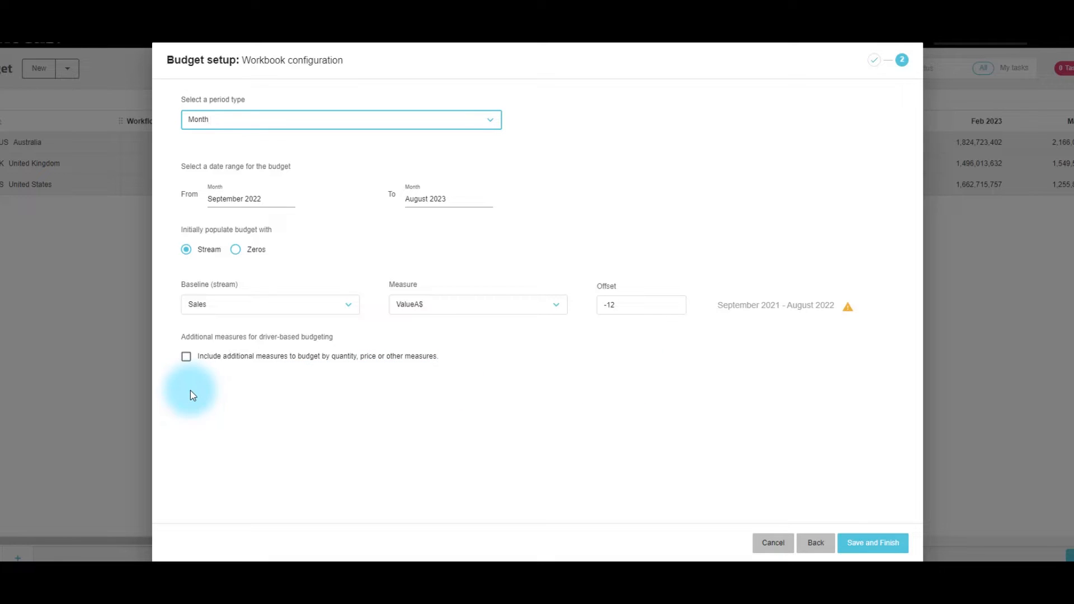
pyautogui.click(186, 357)
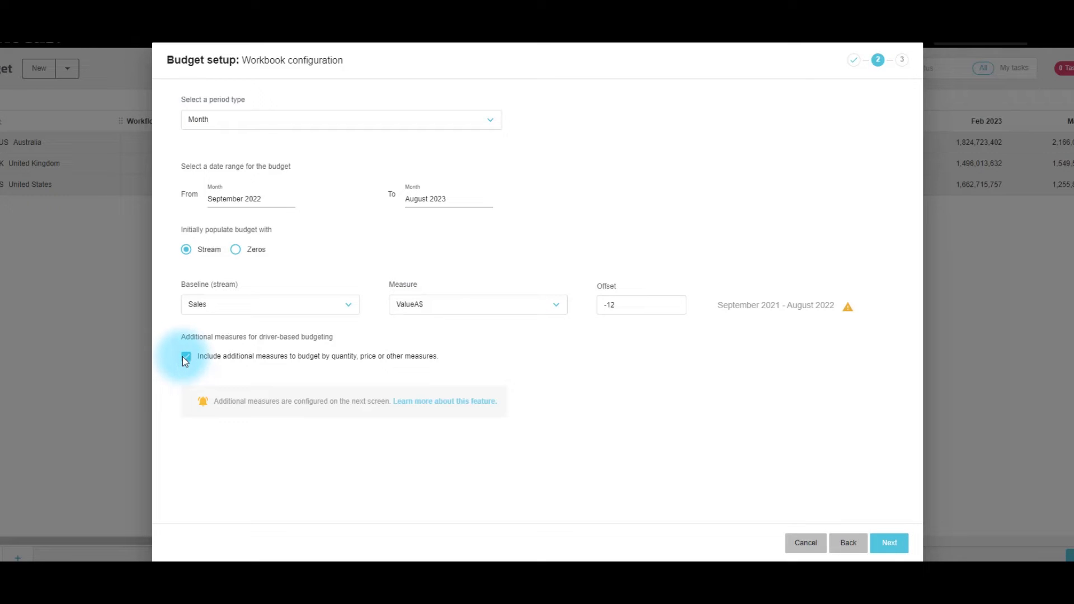
pyautogui.click(185, 356)
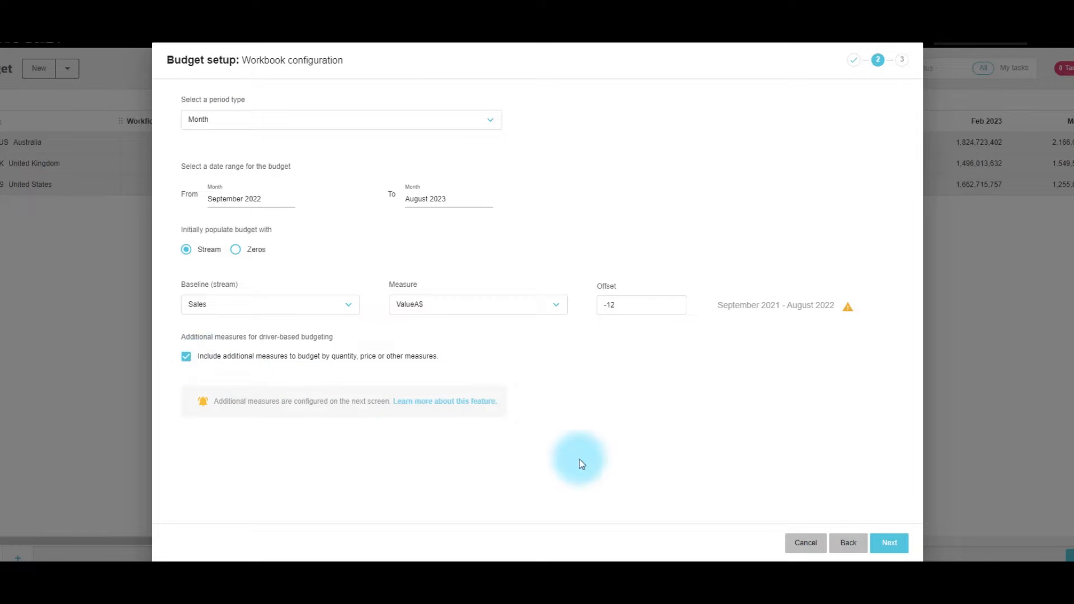
# Step: Continue to the Additional measures step and show the measure-type choices beside Sales - ValueA$
pyautogui.click(889, 543)
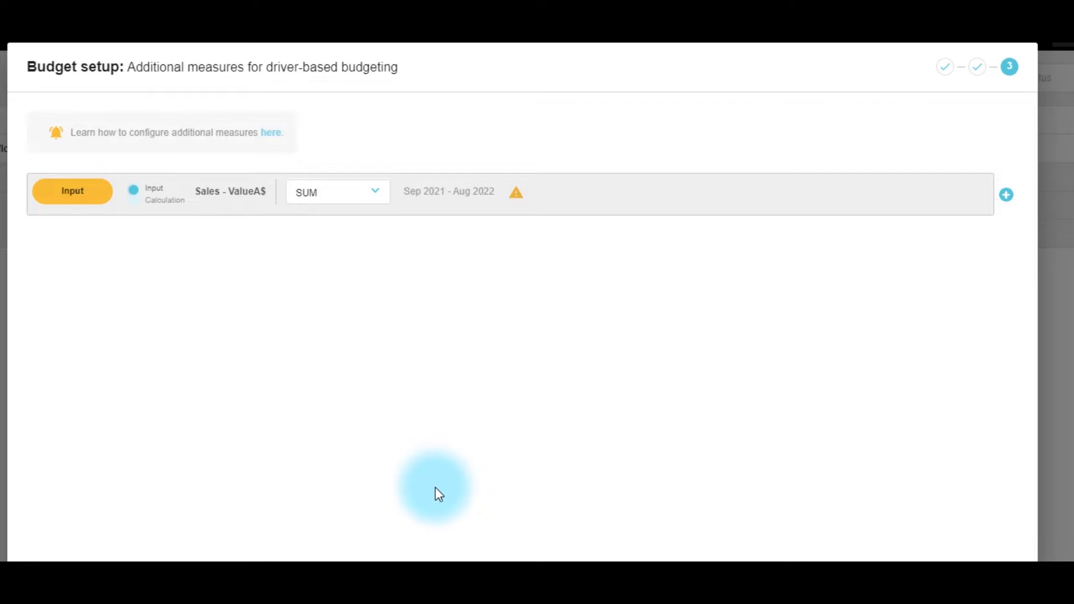
pyautogui.moveTo(740, 413)
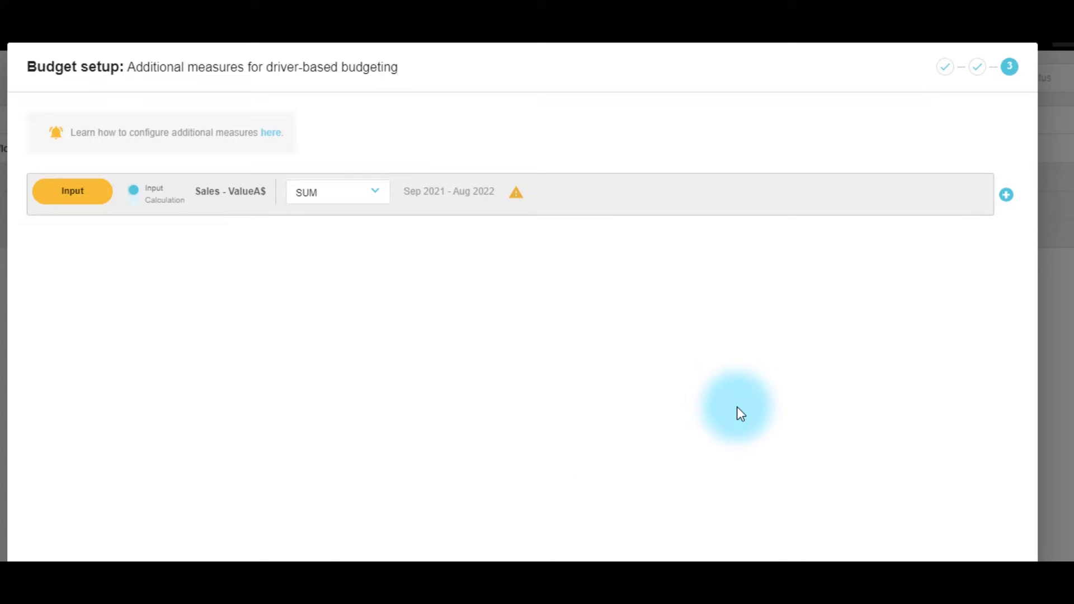
pyautogui.moveTo(833, 341)
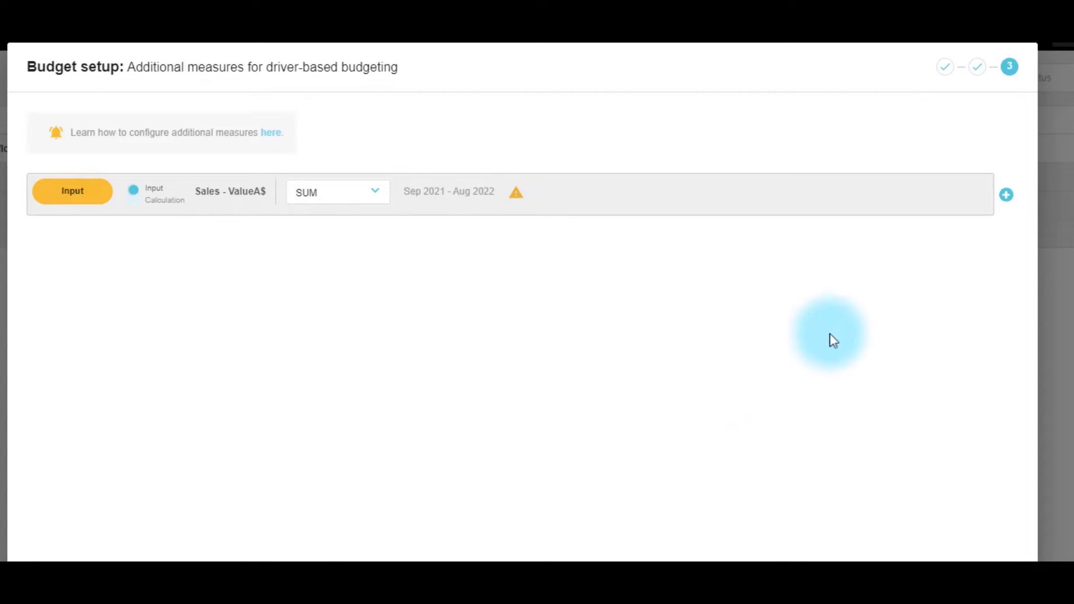
pyautogui.click(1006, 194)
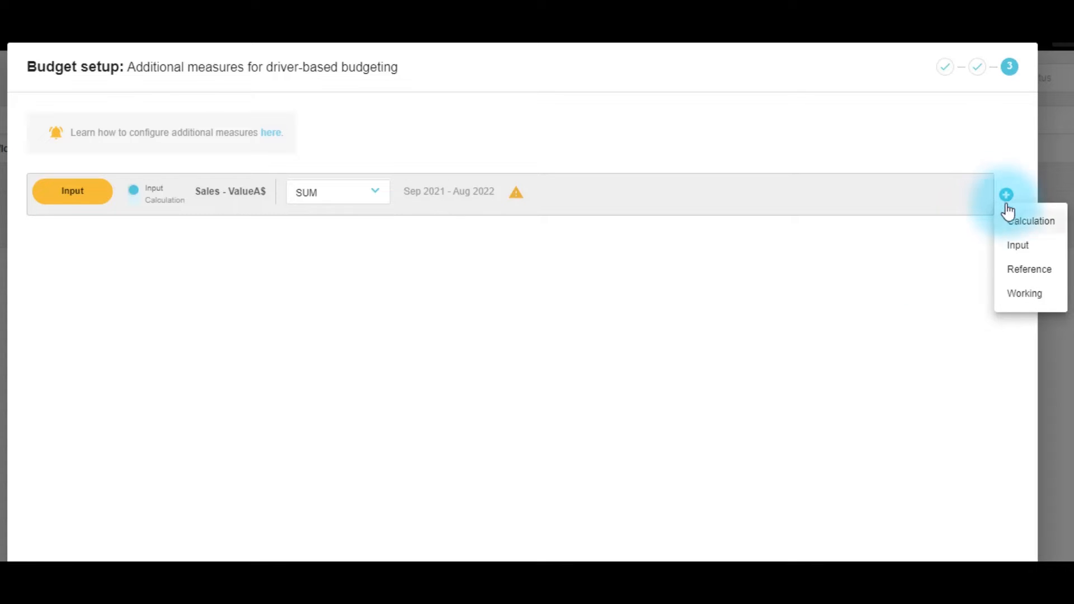
# Step: Add an input measure named Quantity drawn from Sales Qty with SUM aggregation
pyautogui.click(1018, 245)
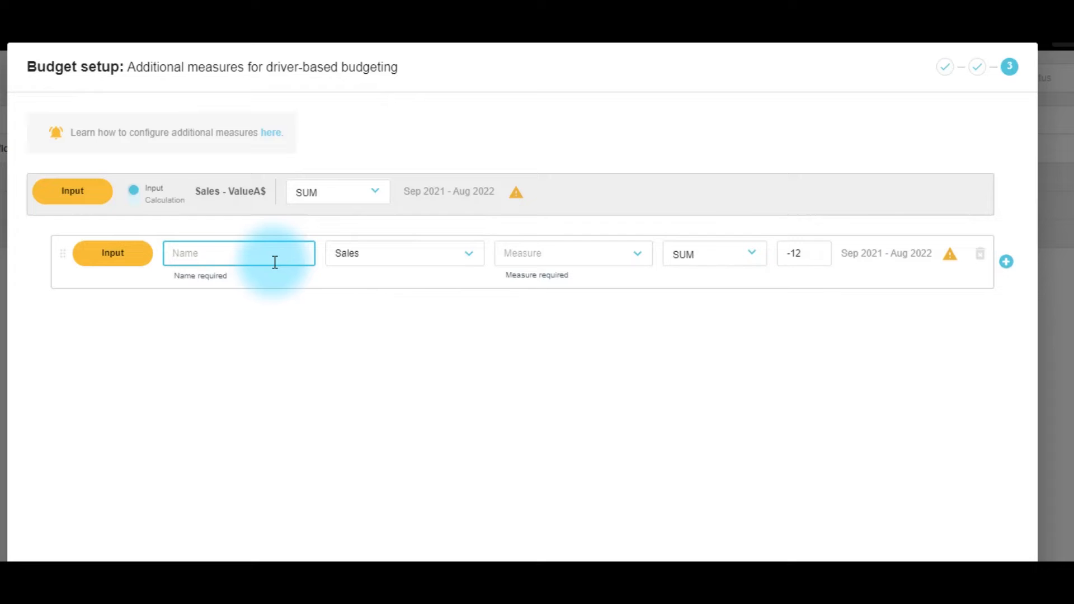
pyautogui.write('Quantity')
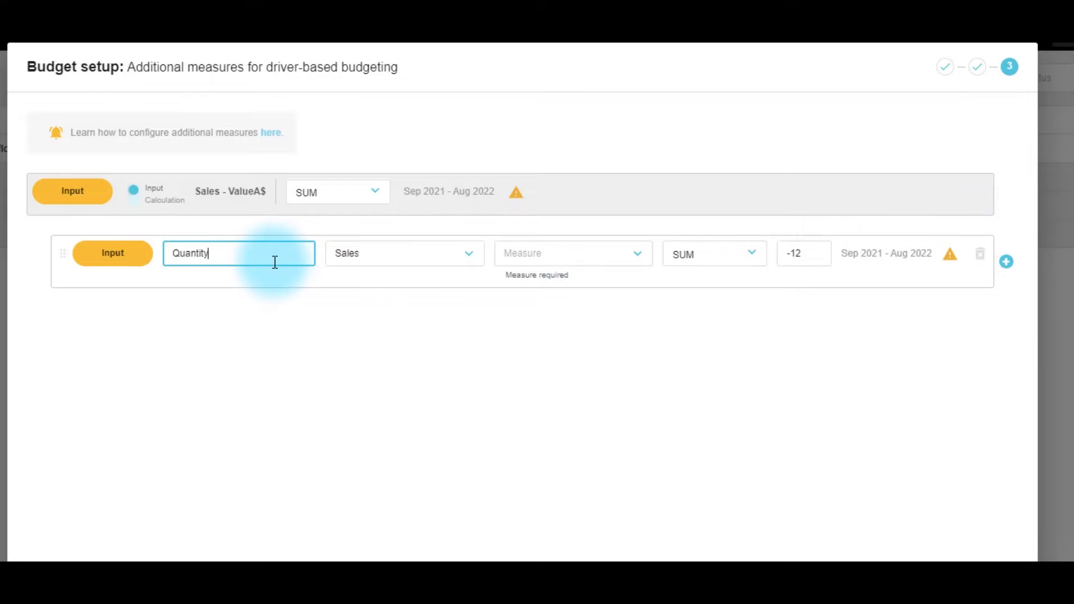
pyautogui.moveTo(459, 271)
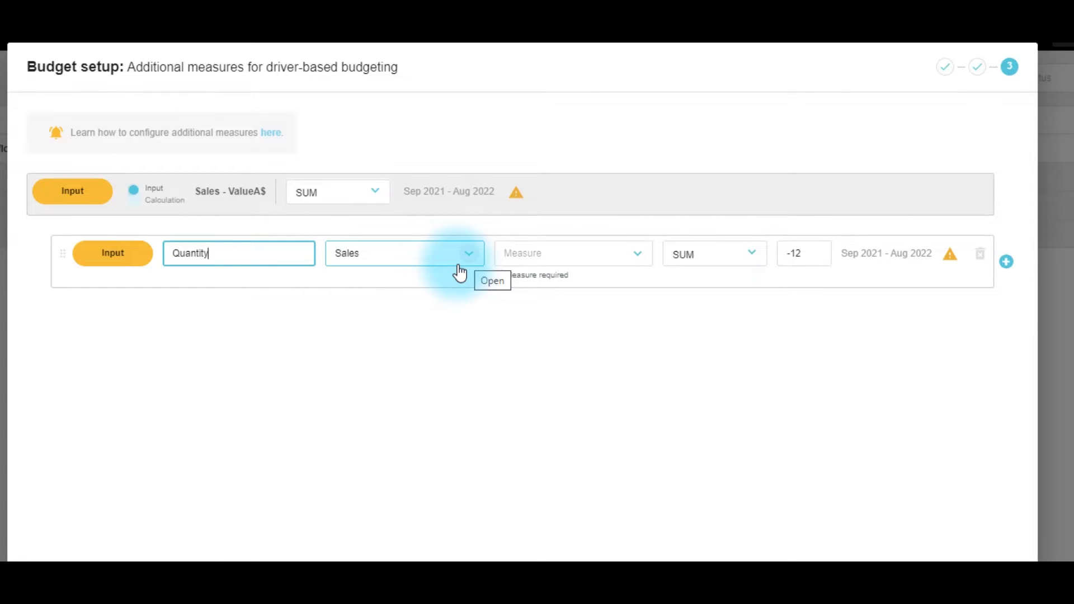
pyautogui.click(637, 253)
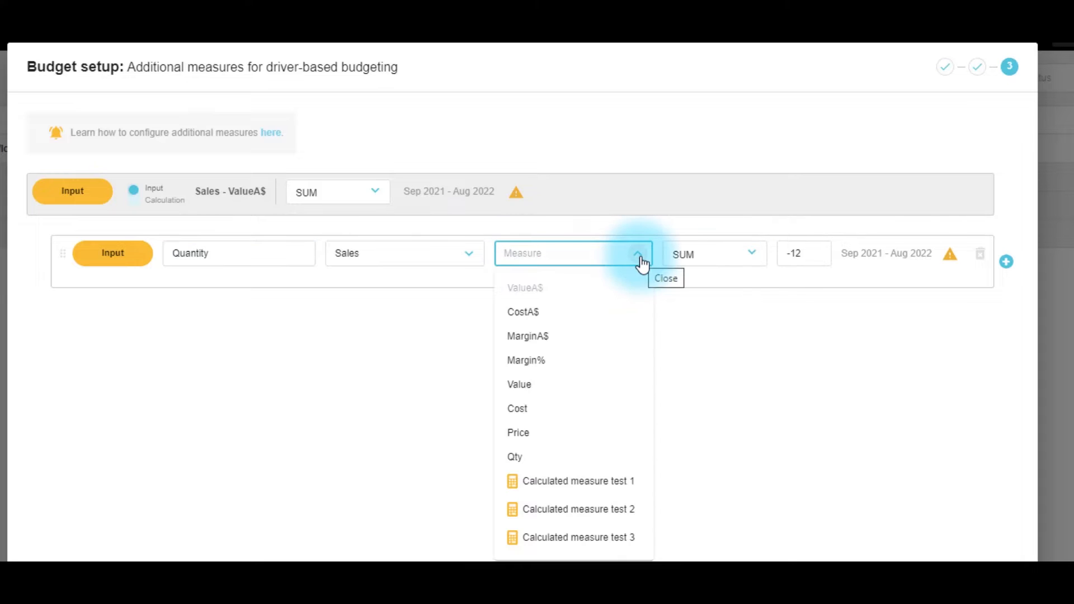
pyautogui.click(515, 457)
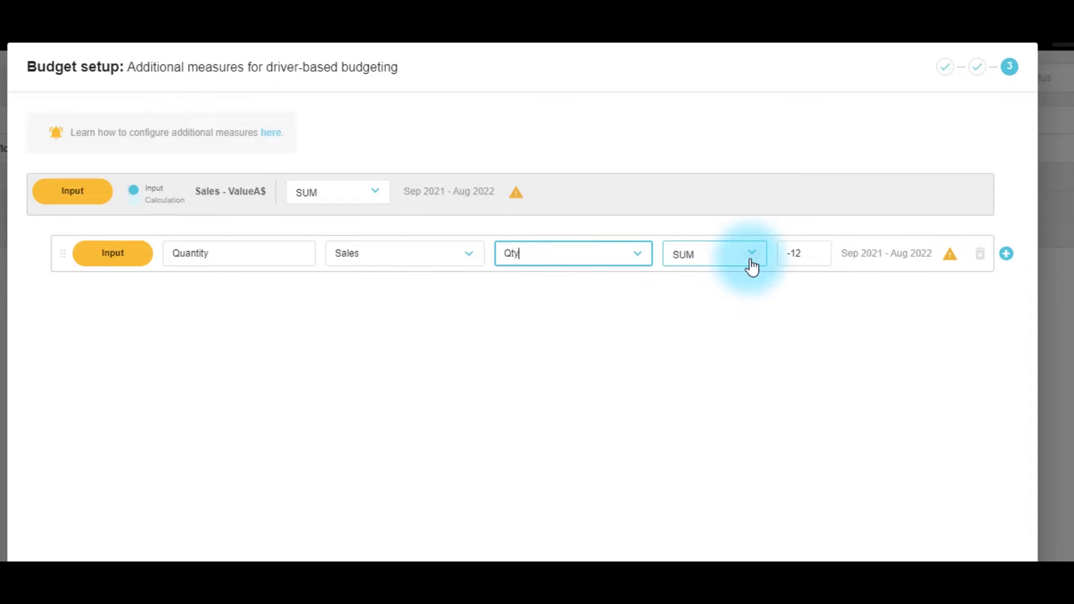
pyautogui.moveTo(751, 259)
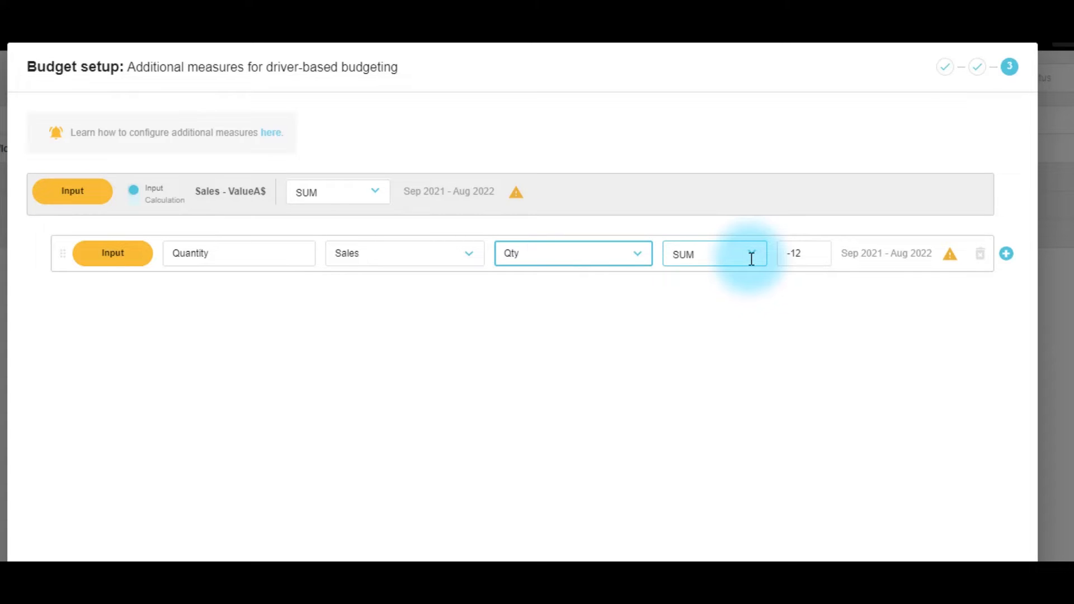
pyautogui.moveTo(752, 266)
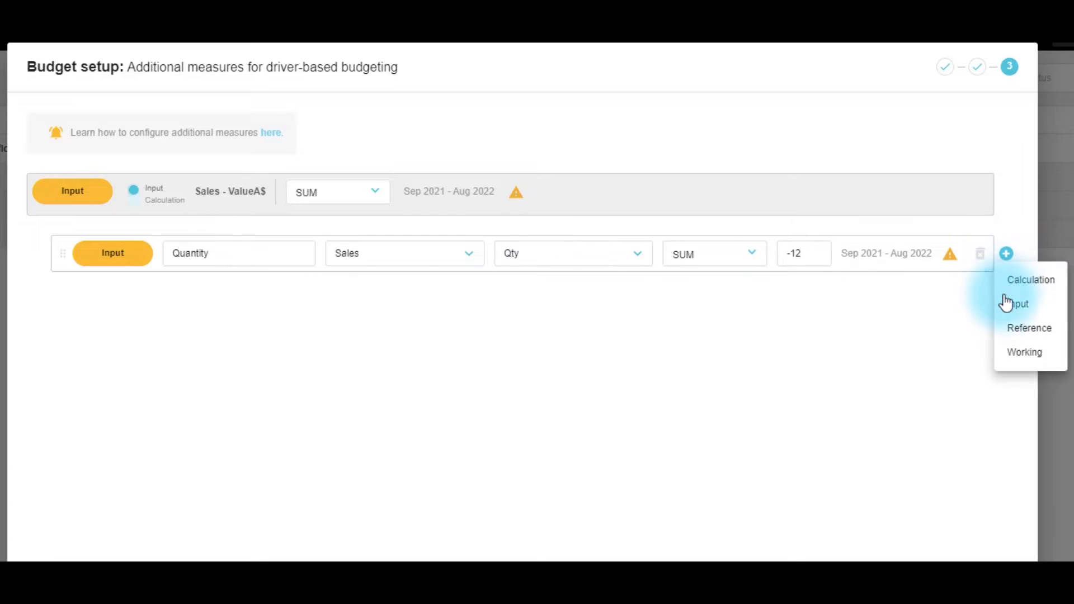
# Step: Add an input measure named Price based on the Sales Price measure
pyautogui.click(1019, 304)
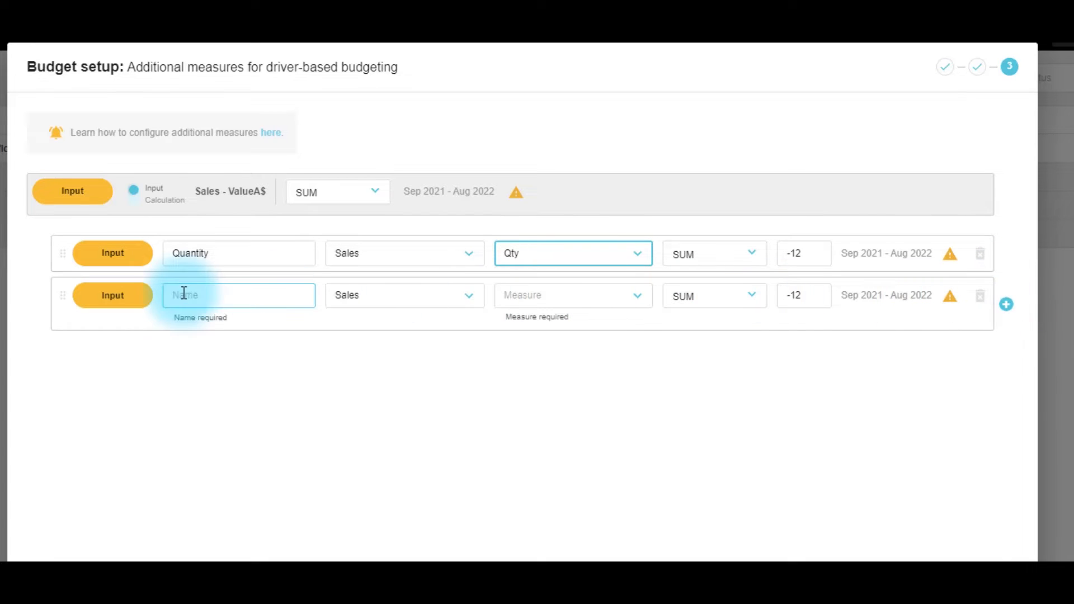
pyautogui.write('Price')
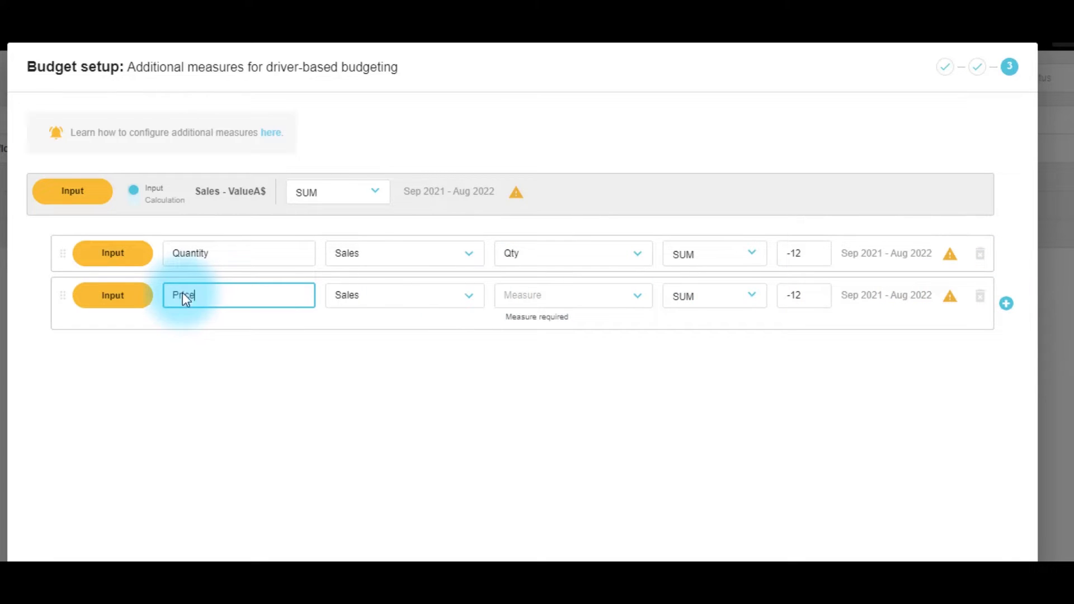
pyautogui.click(572, 295)
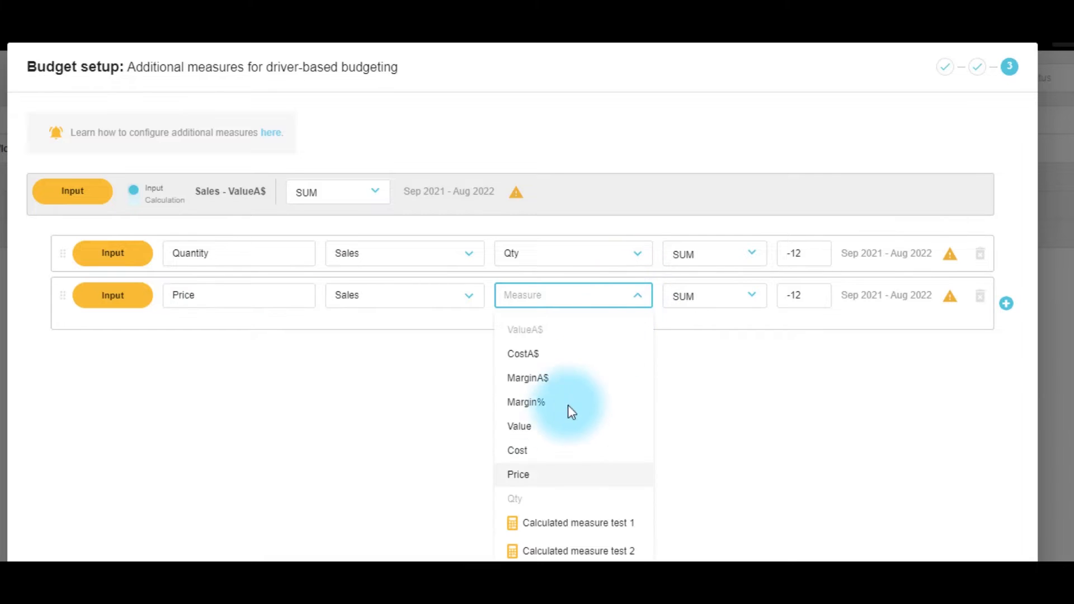
pyautogui.click(518, 474)
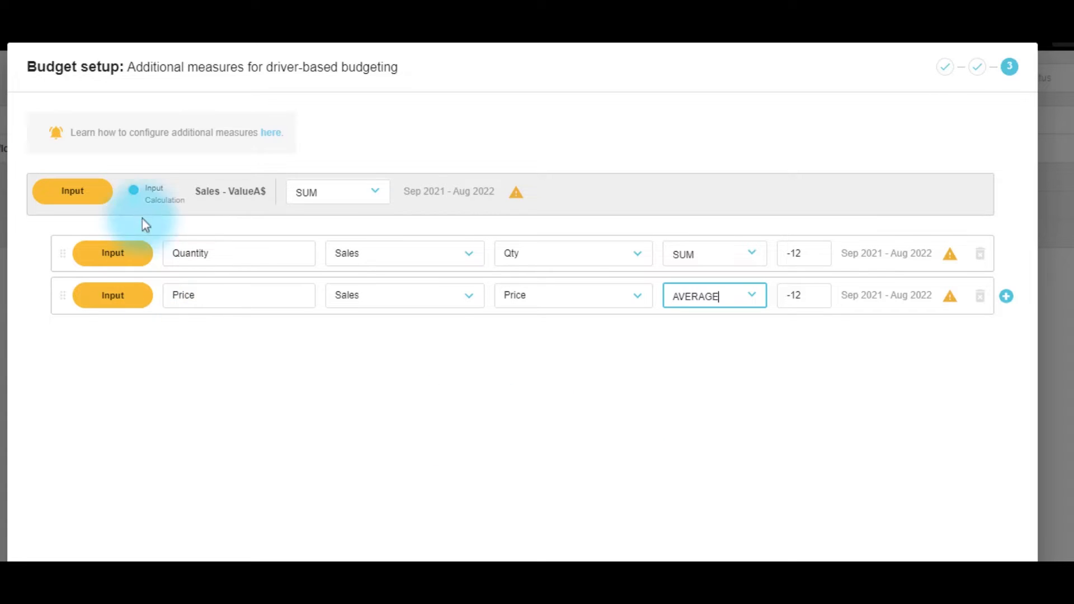
# Step: Switch Sales - ValueA$ from an input to a calculated measure
pyautogui.click(159, 195)
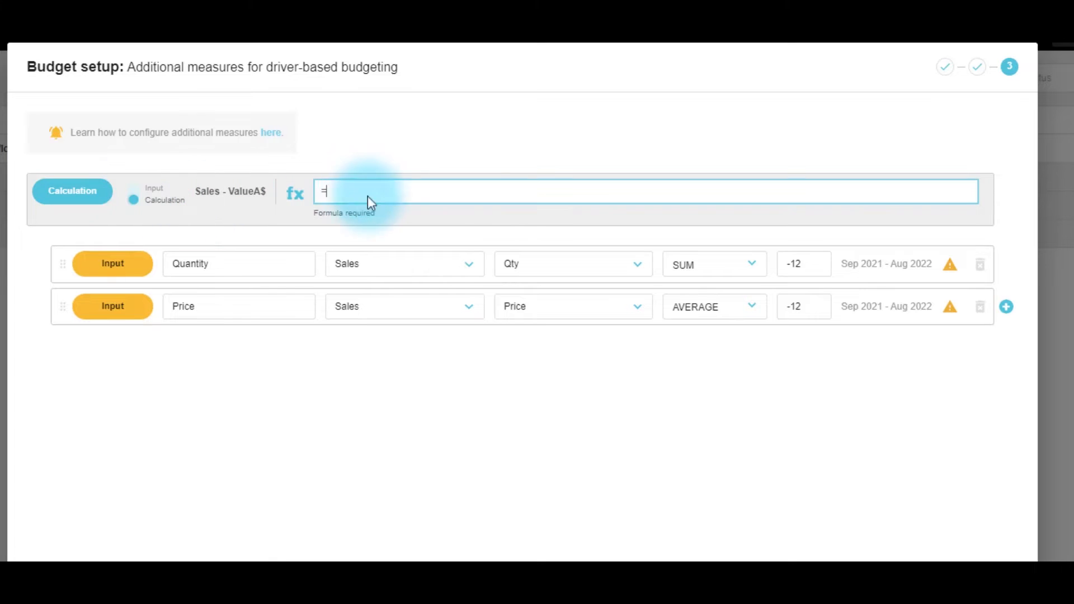
pyautogui.moveTo(112, 263)
pyautogui.write(' Quantity * Price')
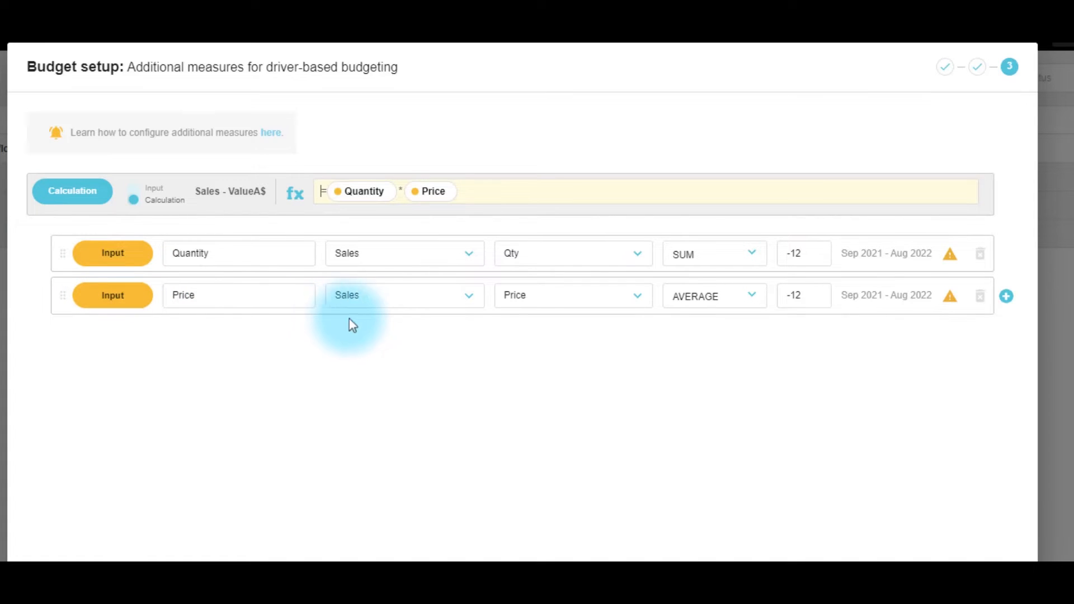
pyautogui.moveTo(1007, 296)
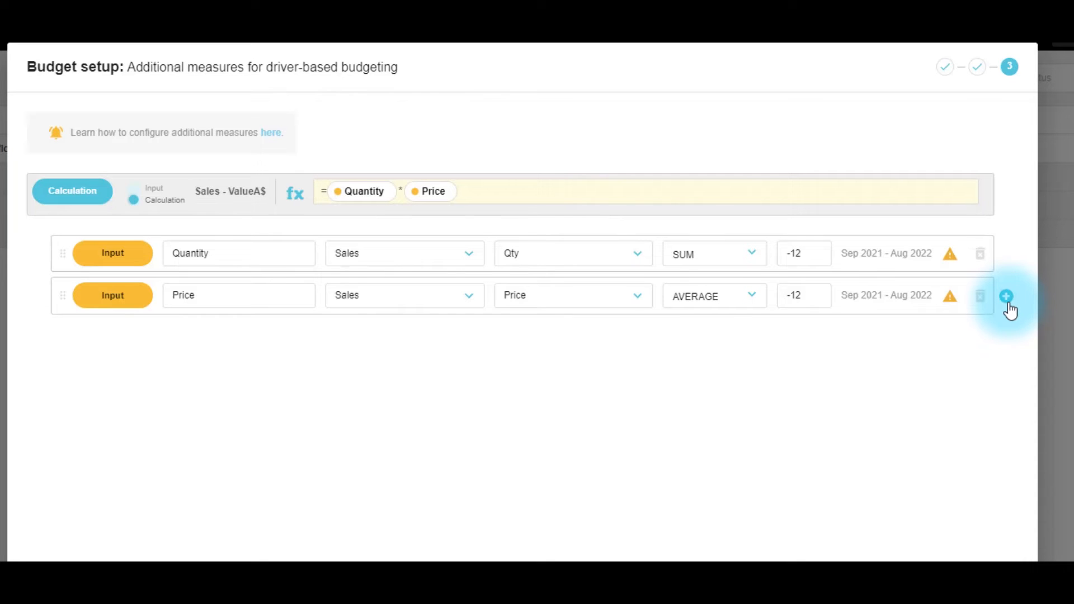
# Step: Add an input measure Margin % from Sales Margin% with AVERAGE aggregation
pyautogui.click(1006, 296)
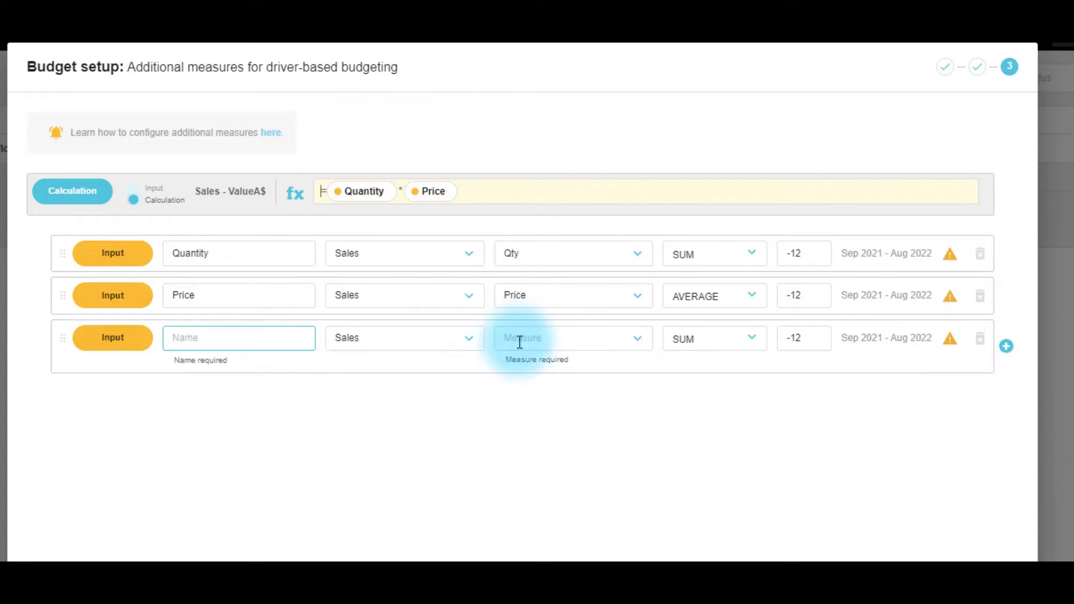
pyautogui.click(238, 337)
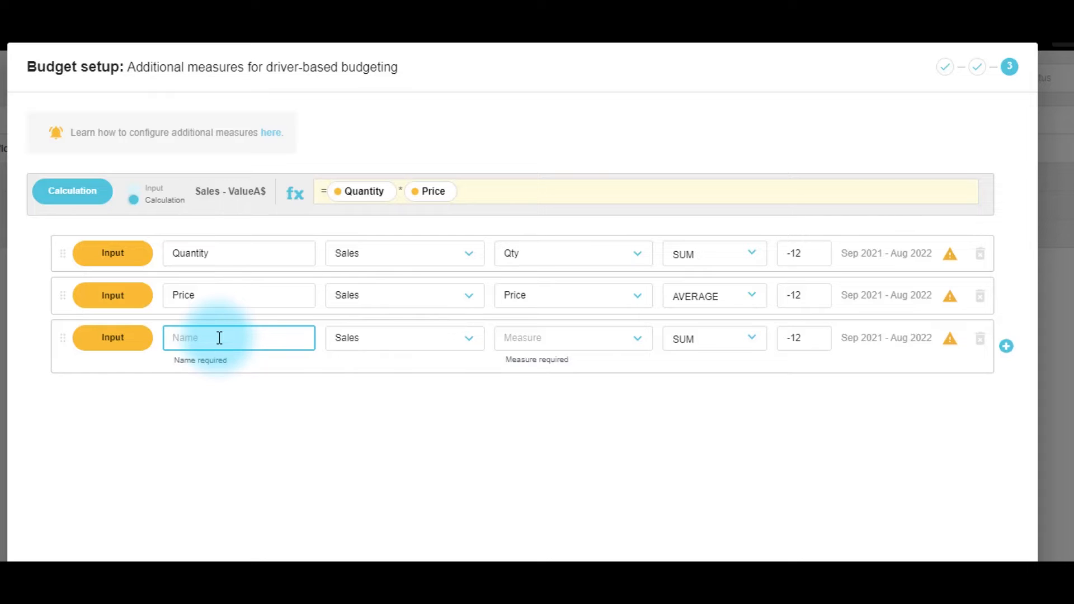
pyautogui.write('Margin %')
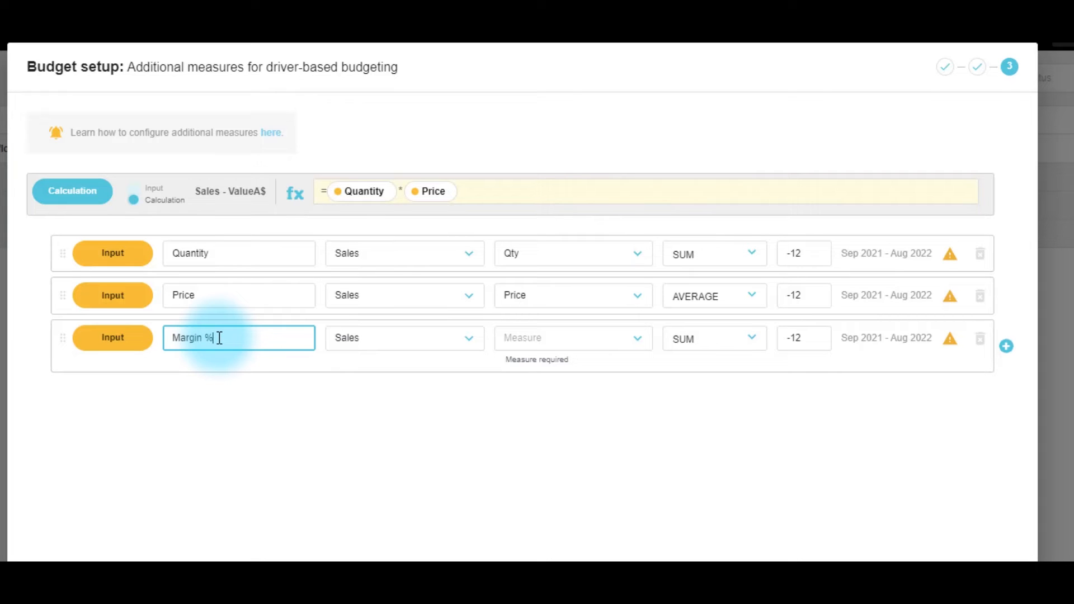
pyautogui.click(573, 338)
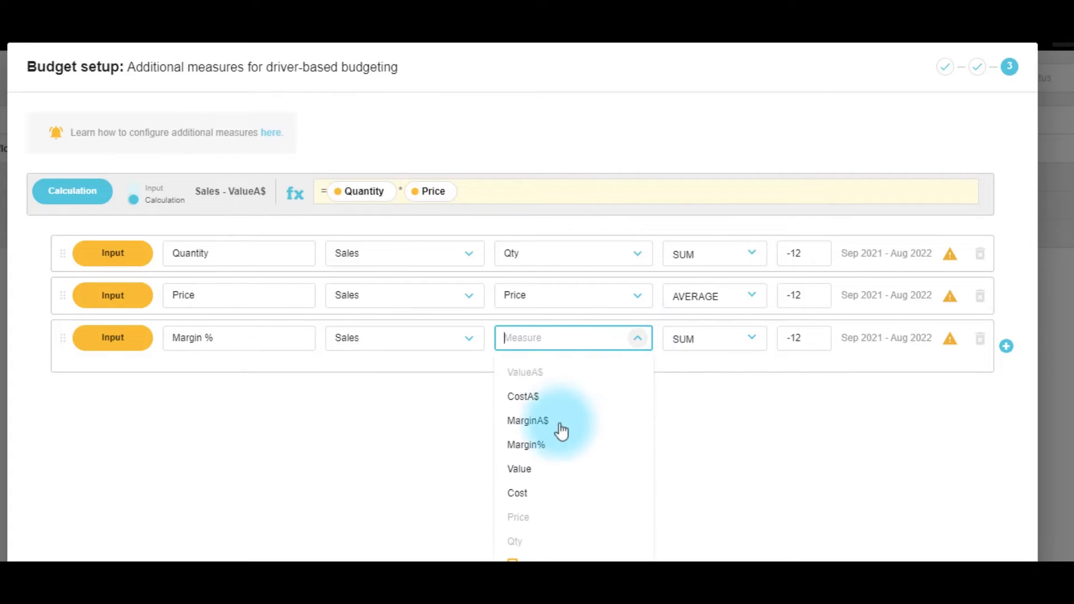
pyautogui.click(526, 445)
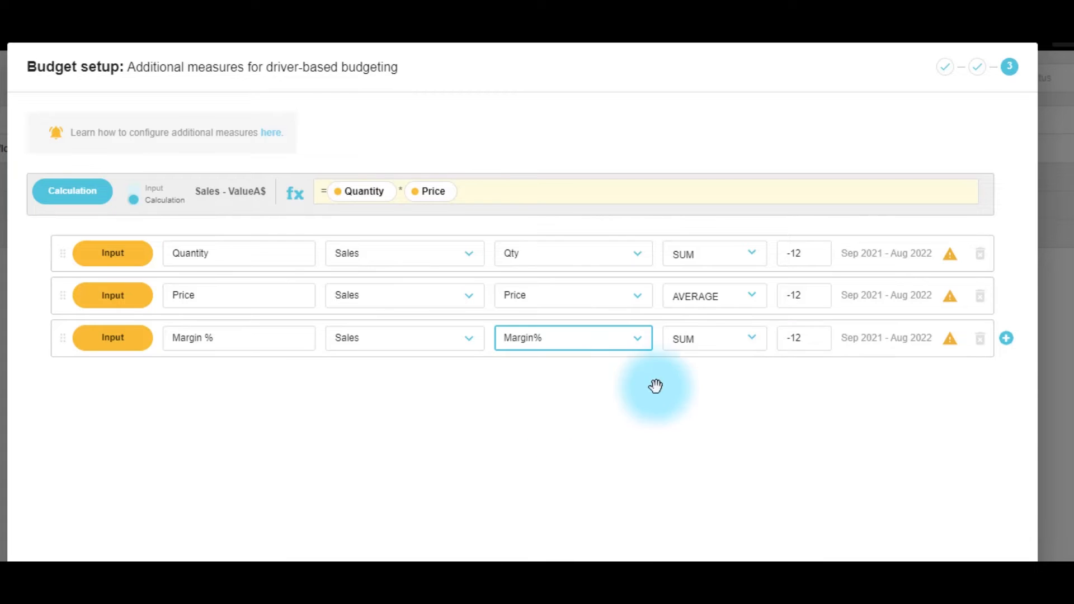
pyautogui.click(714, 338)
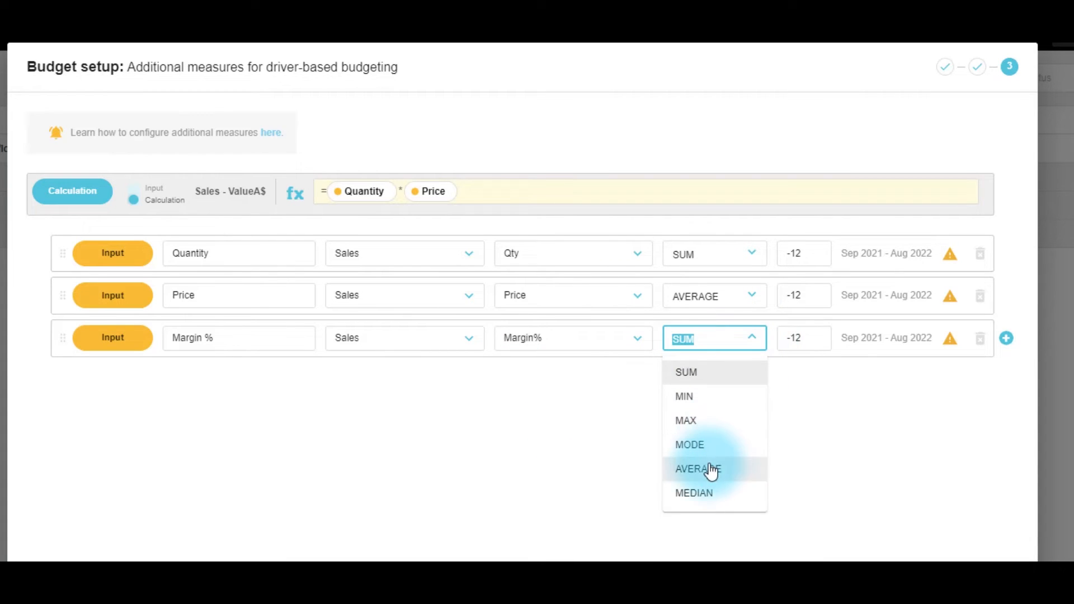
pyautogui.click(699, 469)
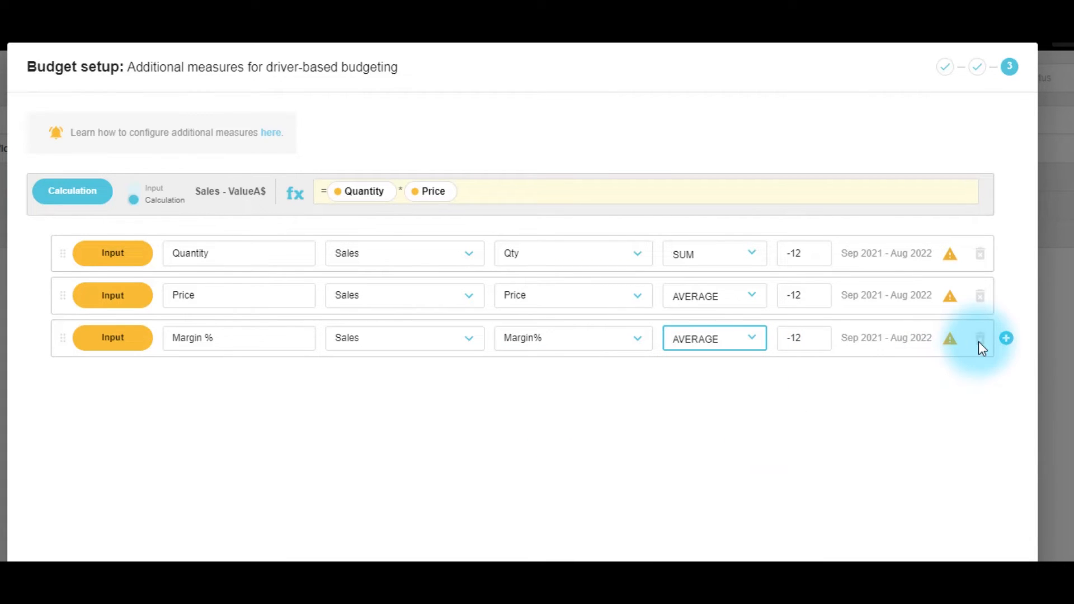
pyautogui.click(1006, 338)
pyautogui.write('Cost of Sales')
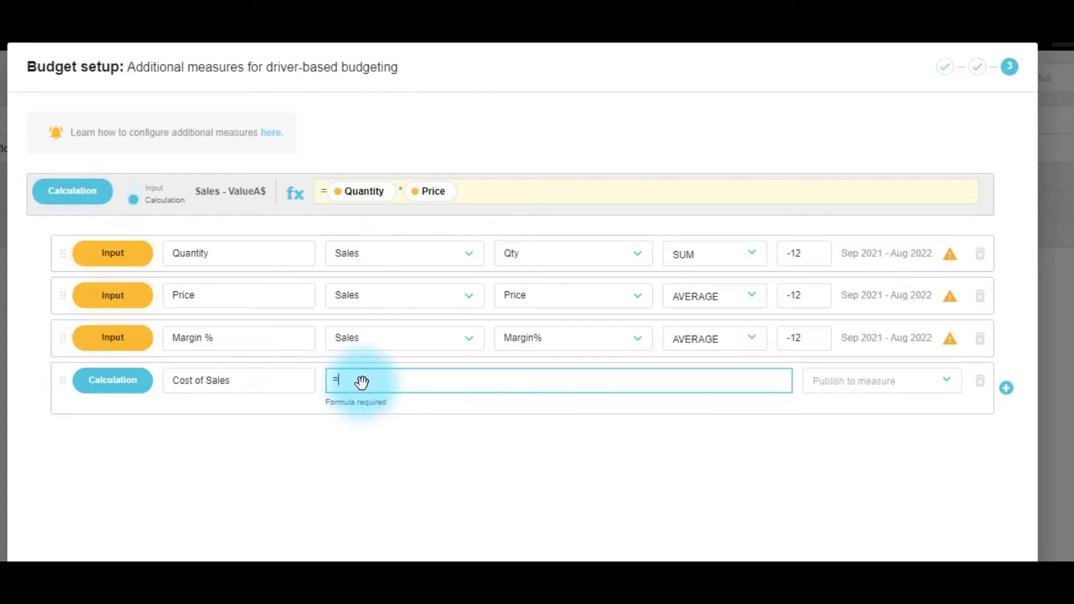
# Step: Enter the Cost of Sales formula Sales - ValueA$ * (1 - Margin %)
pyautogui.click(72, 190)
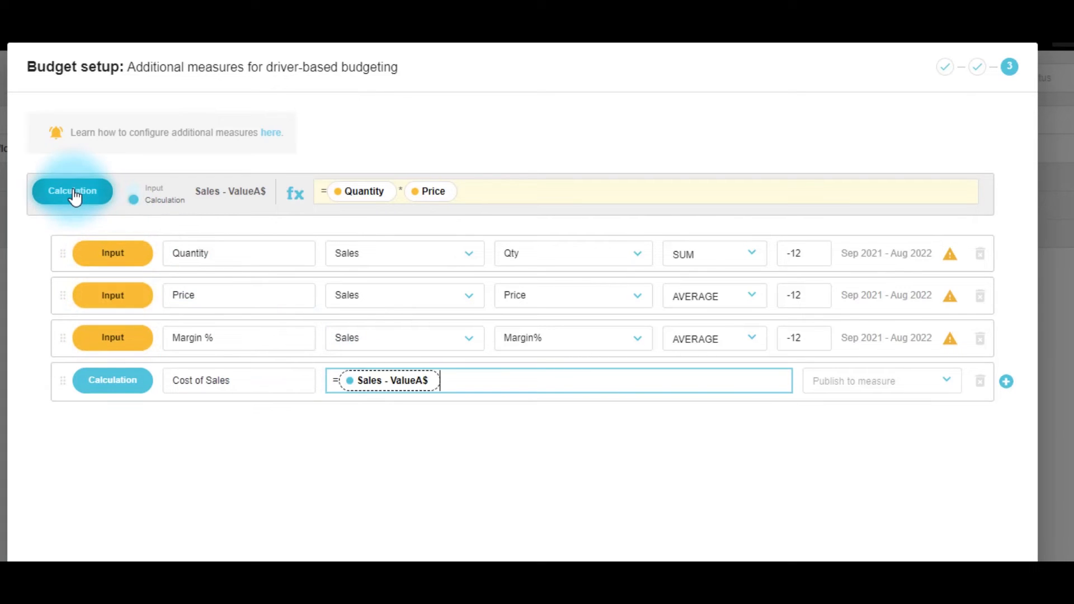
pyautogui.write('*(1')
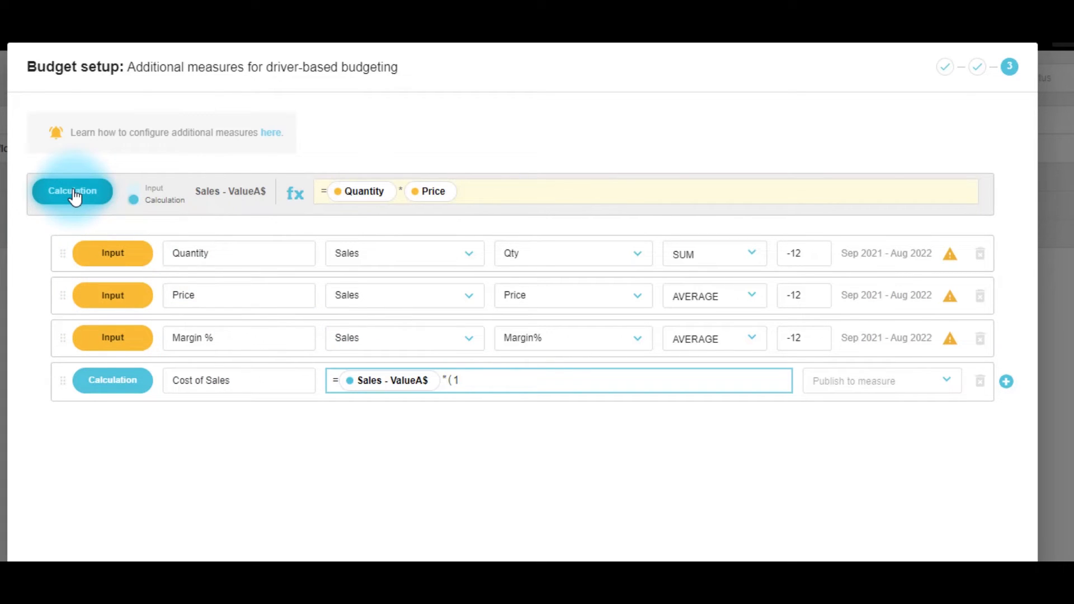
pyautogui.click(112, 337)
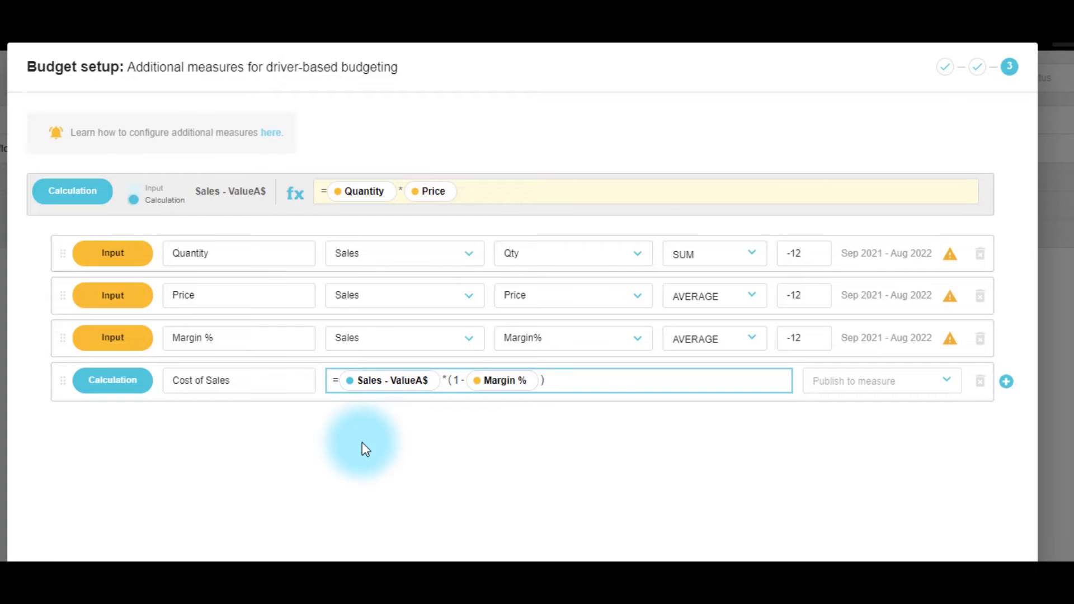
# Step: Add a Working measure named Mgmt review aggregated by AVERAGE
pyautogui.click(1006, 381)
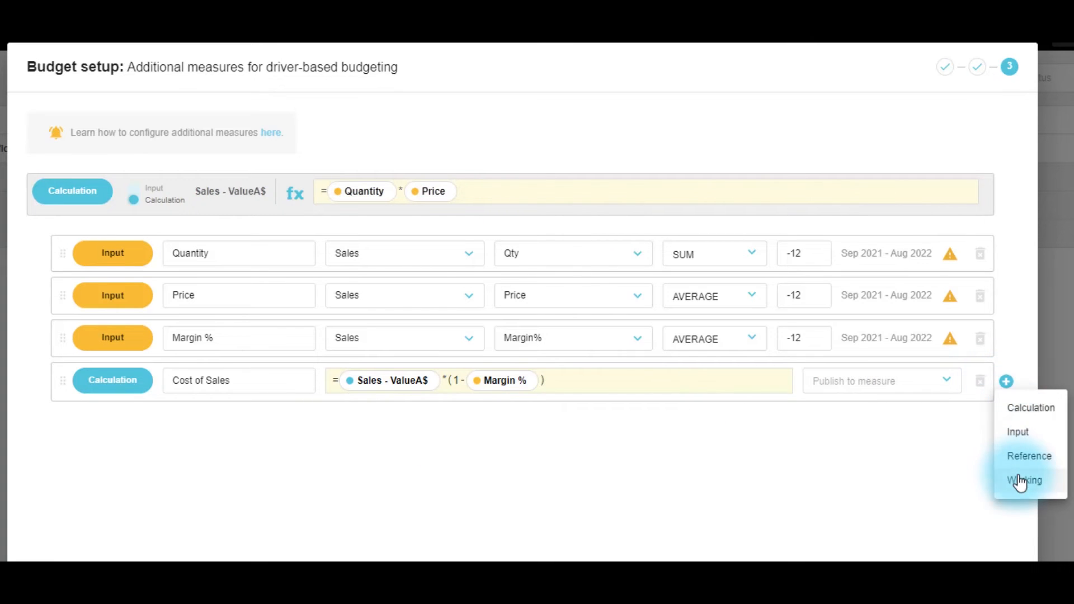
pyautogui.click(1023, 479)
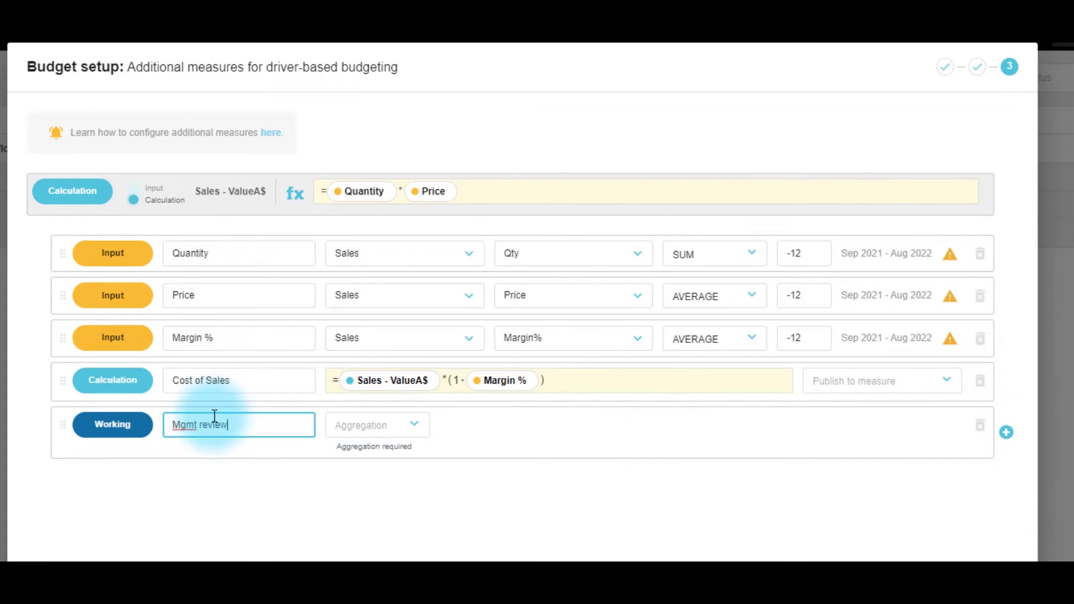
pyautogui.click(377, 424)
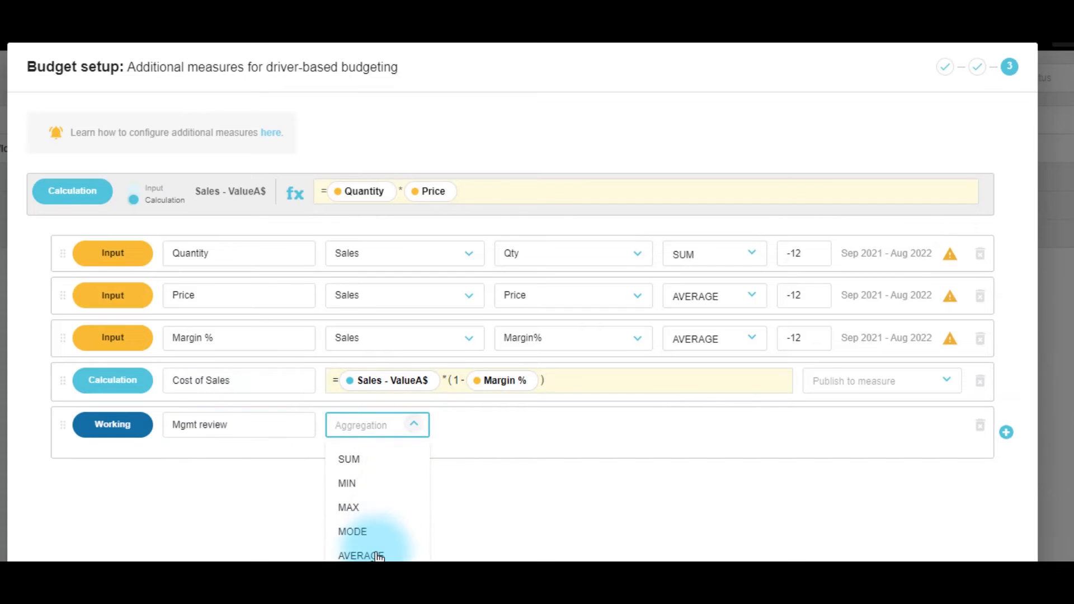
pyautogui.click(361, 556)
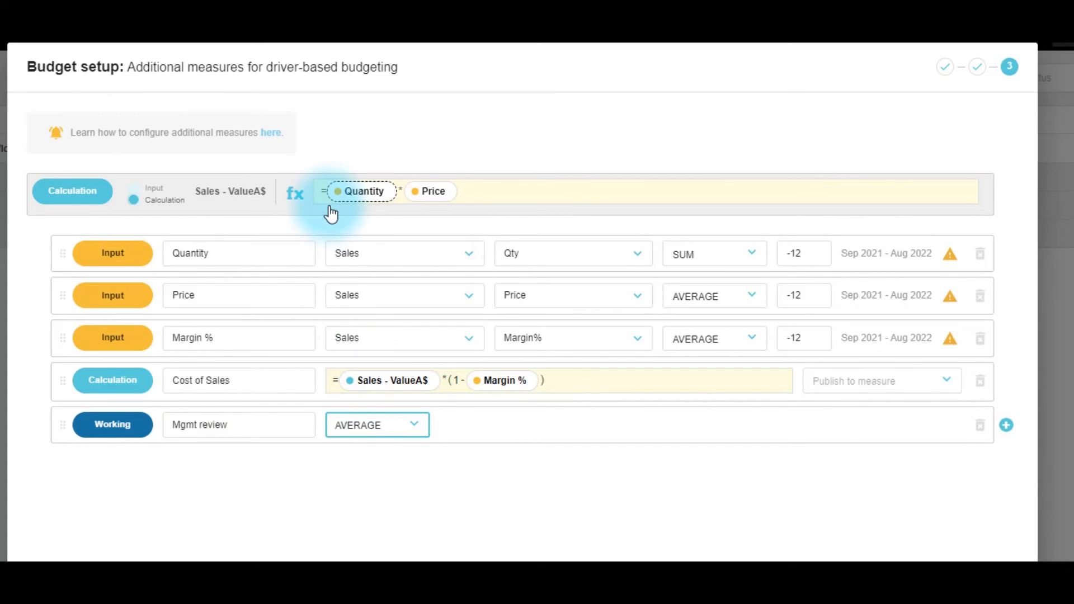
# Step: Rewrite the Sales - ValueA$ formula as (Quantity * Price) * (1 + Mgmt review)
pyautogui.click(596, 191)
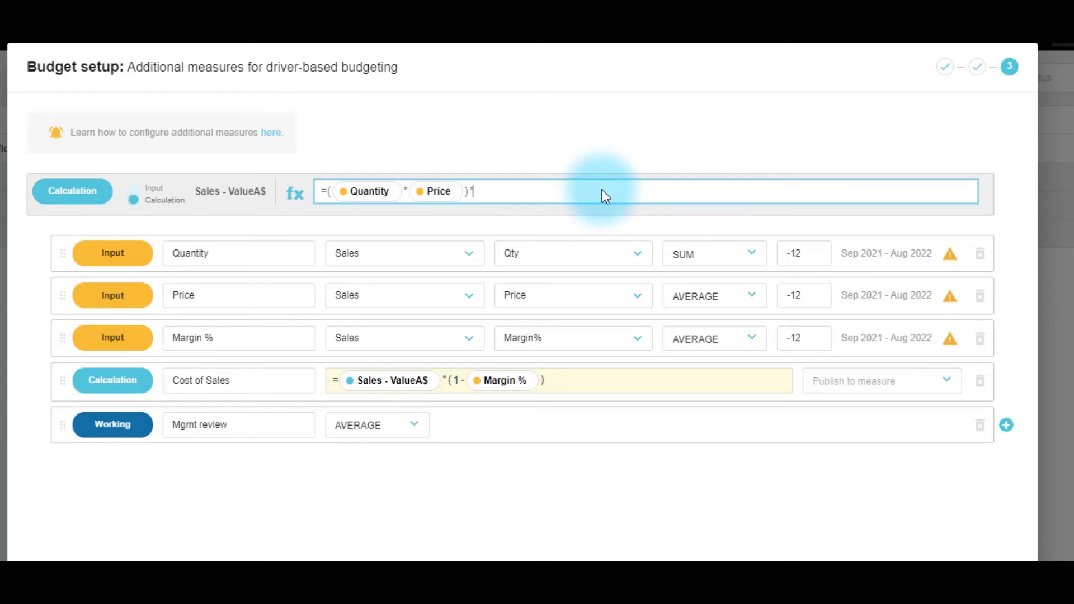
pyautogui.write('*(1+ Mgmt review')
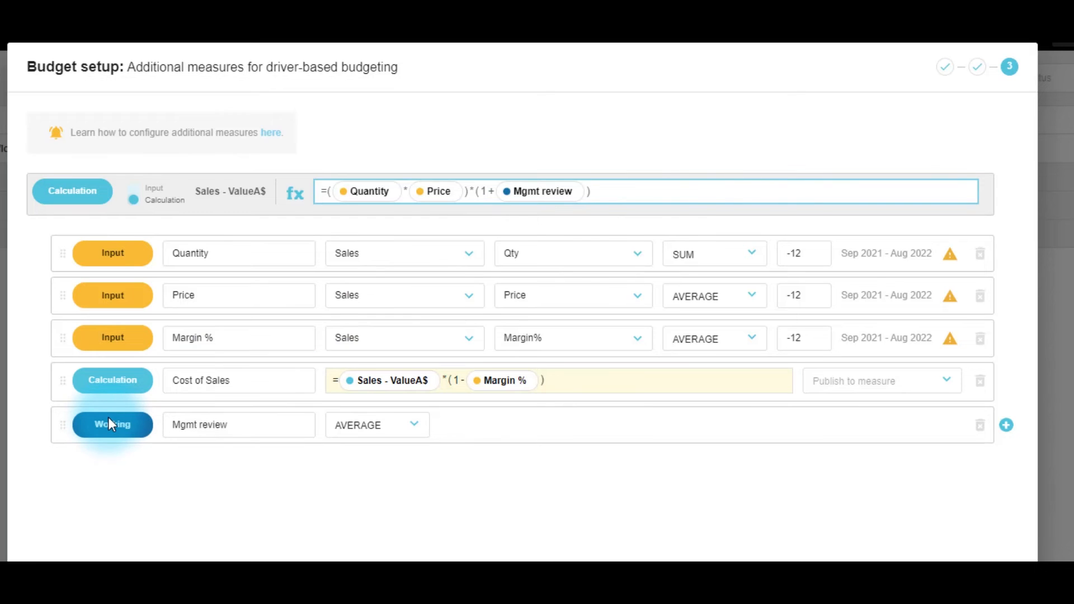
pyautogui.click(1006, 425)
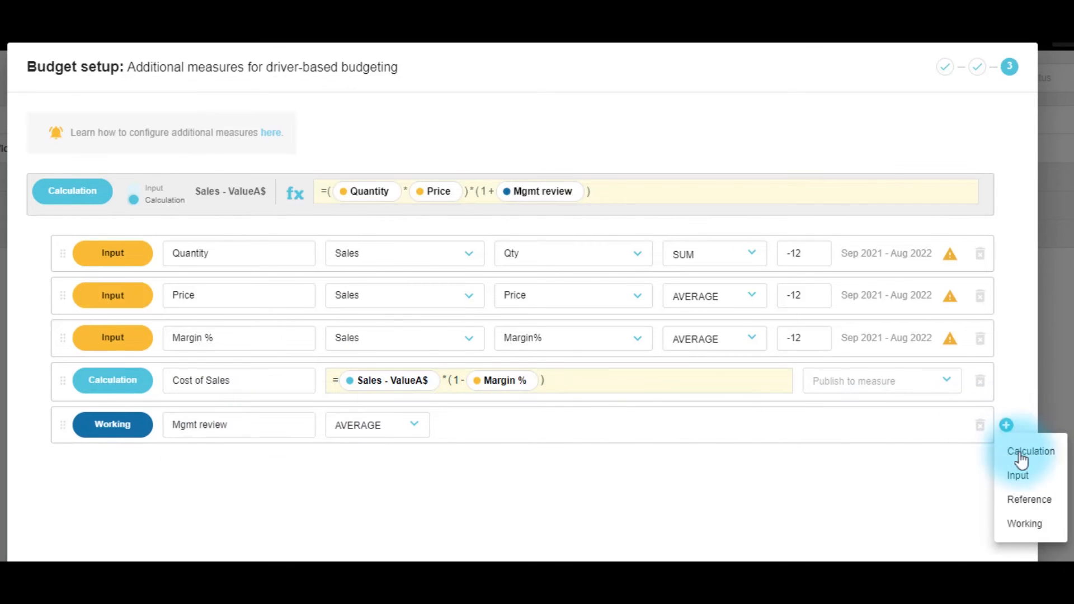
# Step: Add reference measure '24 months ago Sales' on Sales ValueA$ with offset -24
pyautogui.click(1029, 499)
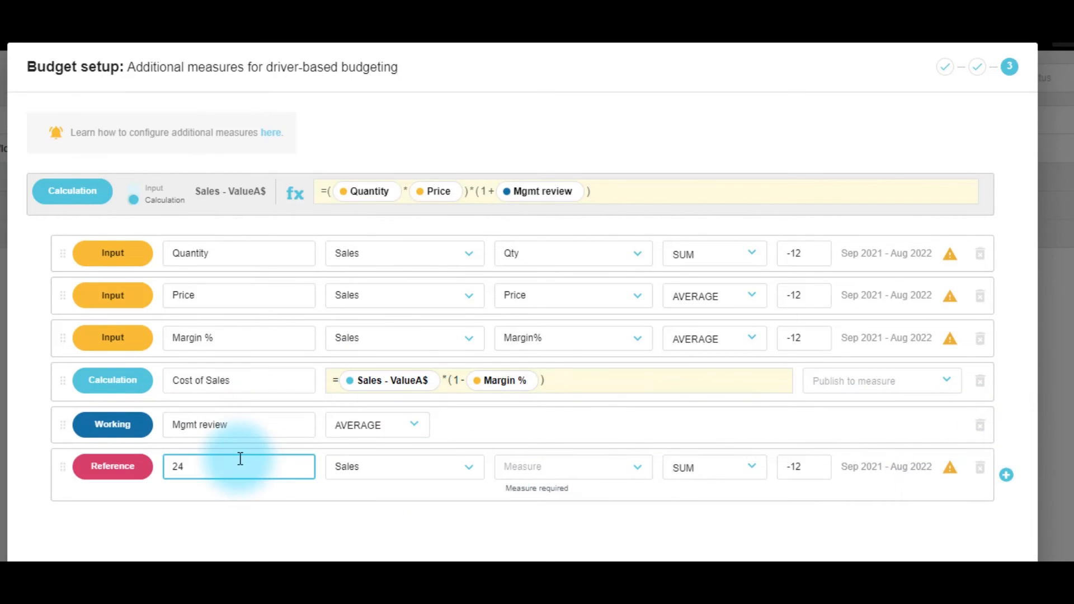
pyautogui.write('months ago')
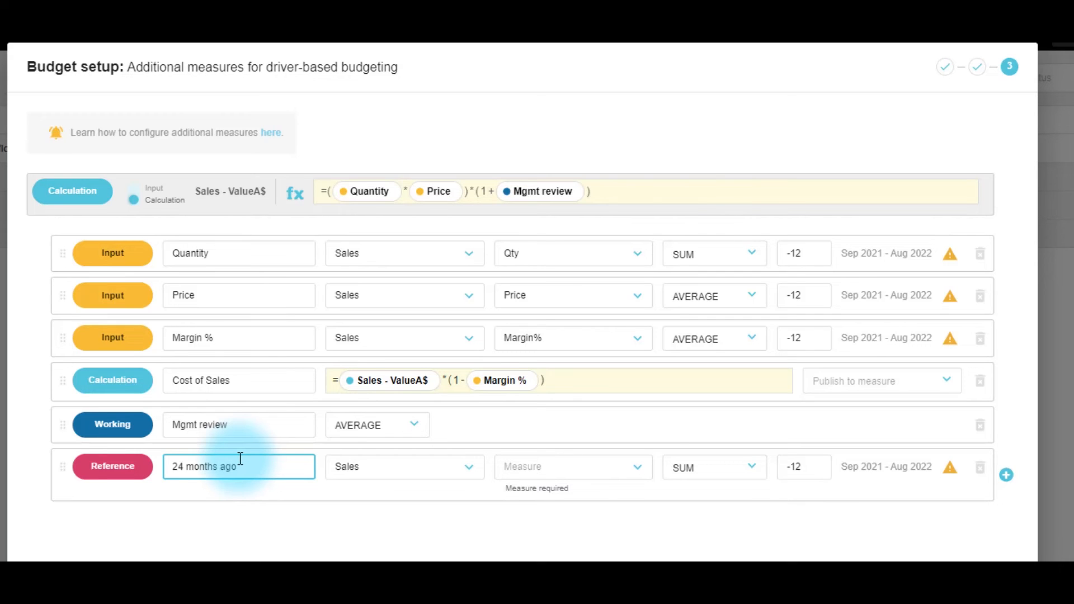
pyautogui.write('Sales')
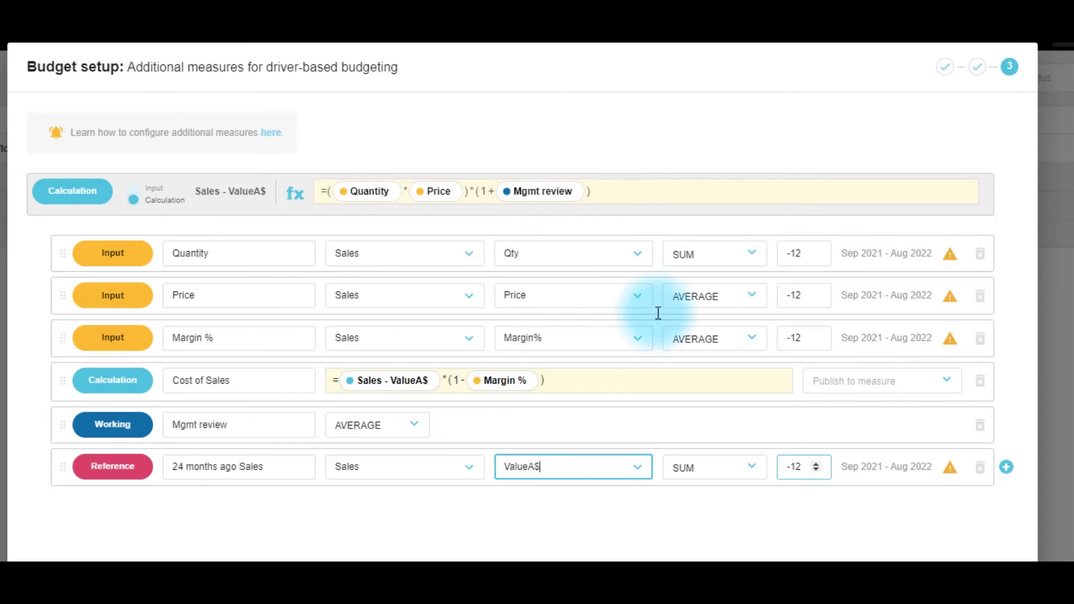
pyautogui.click(816, 463)
pyautogui.write('-24')
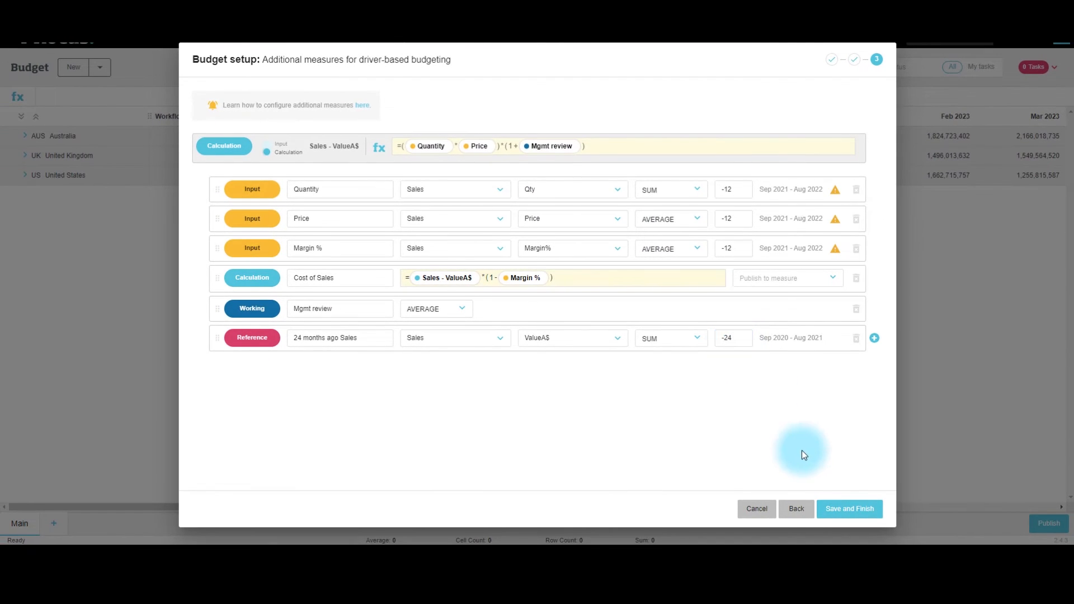
# Step: Save the additional measures and expand the AUS row to show its driver measures
pyautogui.click(849, 509)
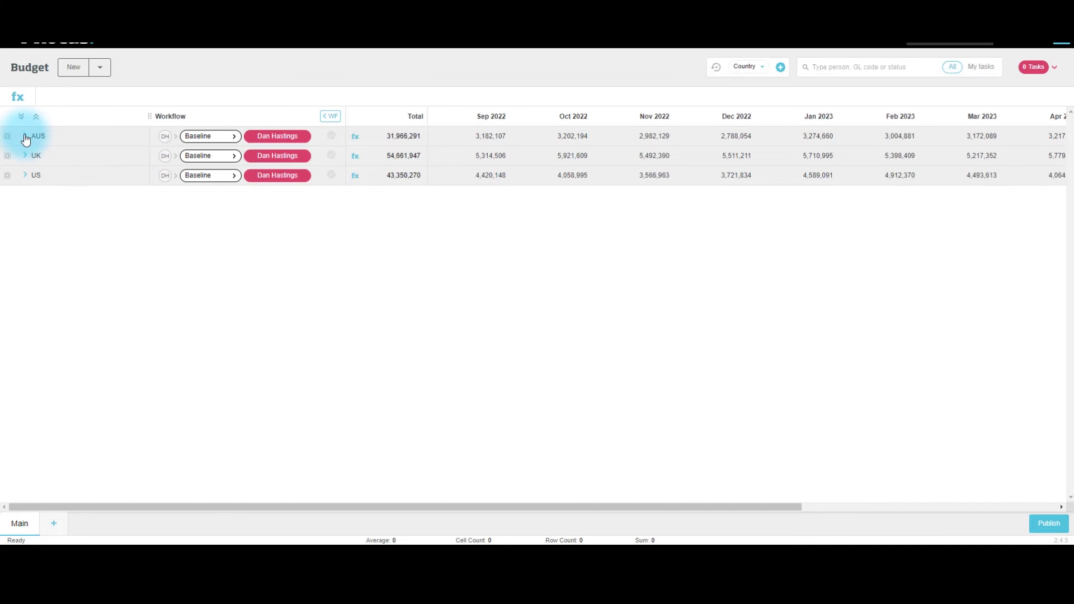
pyautogui.click(25, 136)
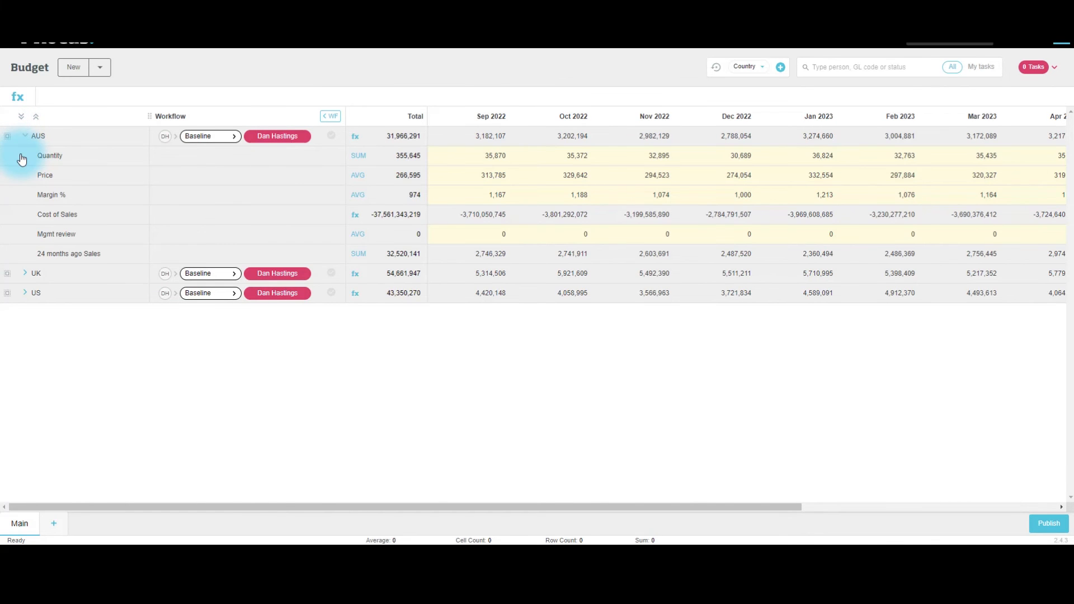
pyautogui.moveTo(490, 156)
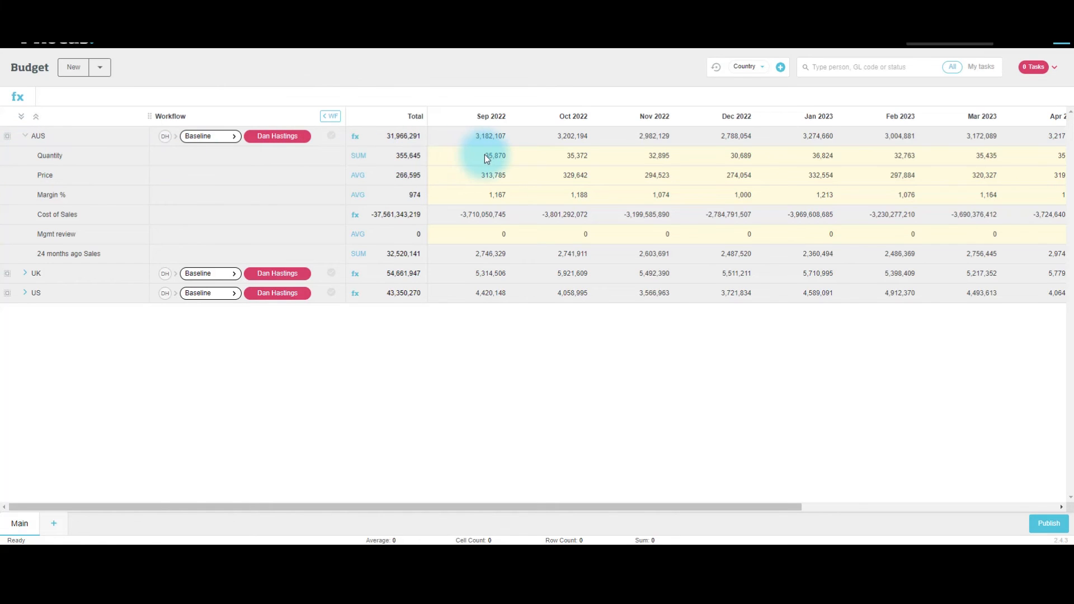
# Step: Inspect AUS Sep 2022 Price, Cost of Sales formula and Mgmt review cells
pyautogui.click(467, 174)
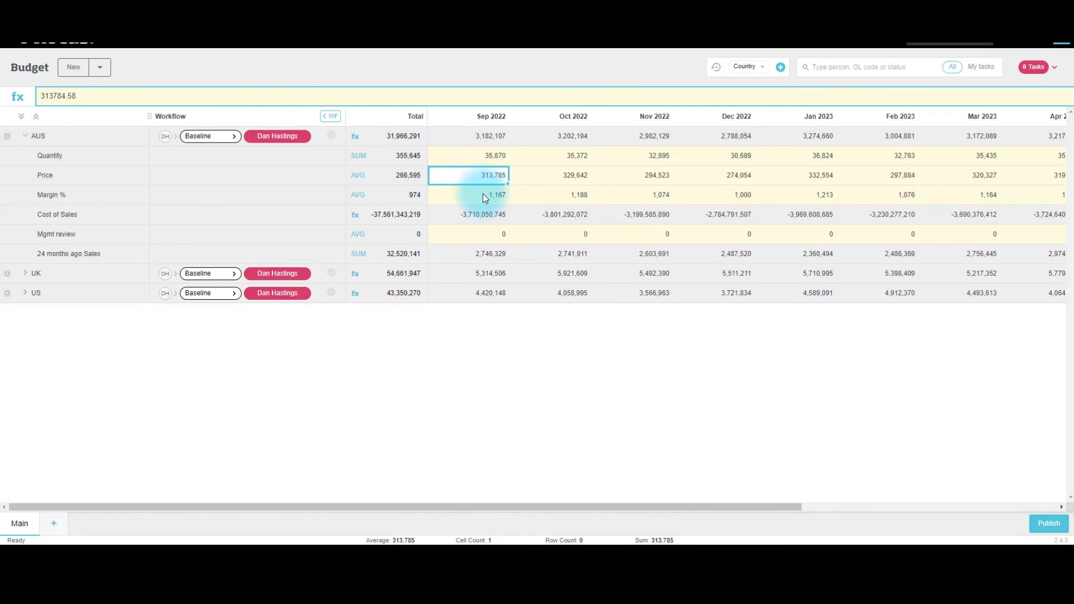
pyautogui.click(482, 214)
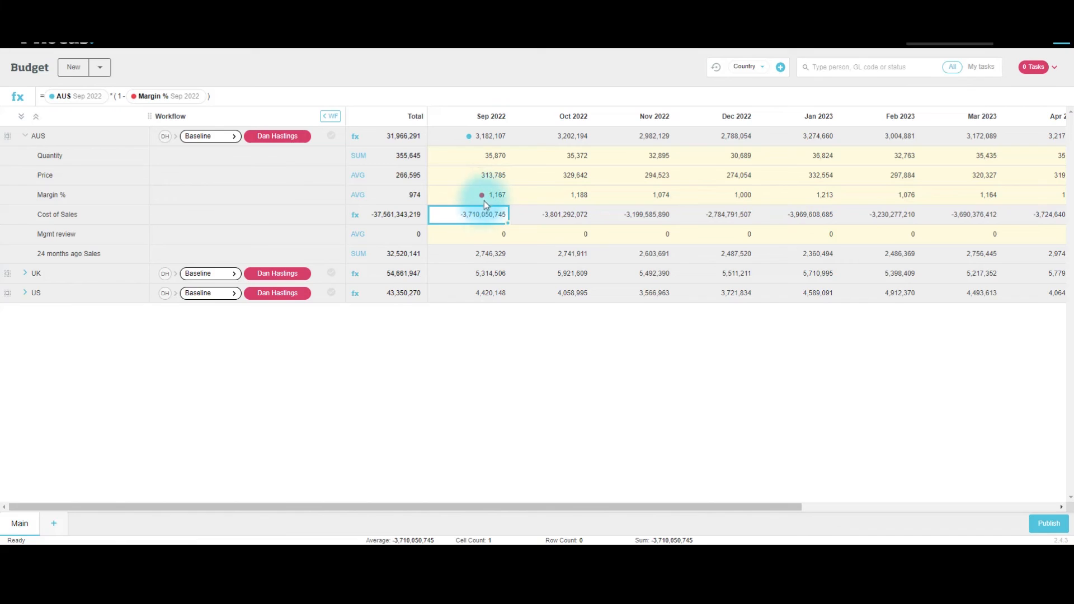
pyautogui.moveTo(491, 235)
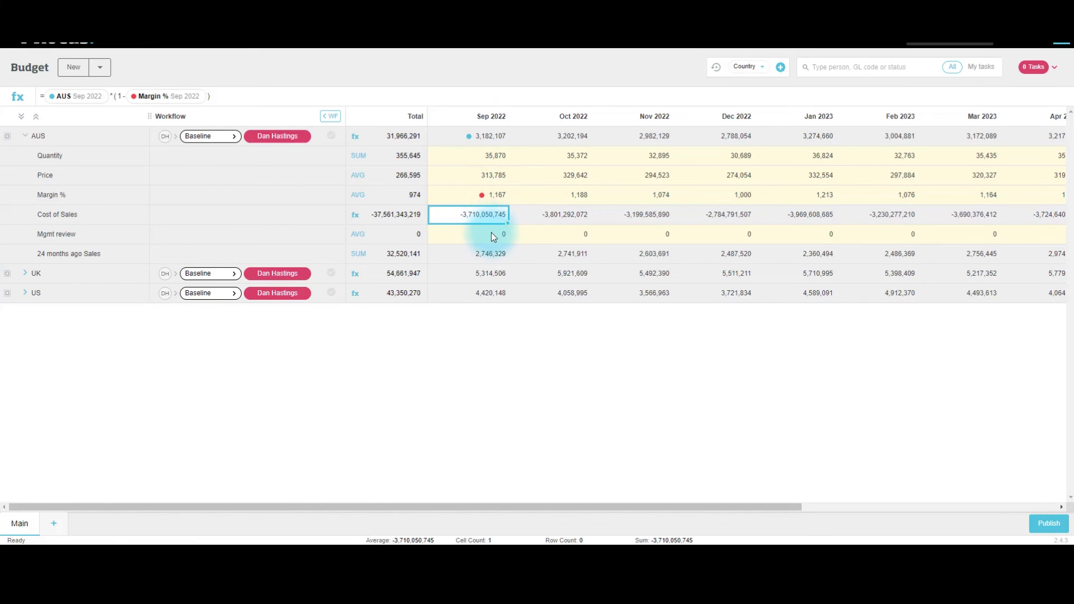
pyautogui.click(469, 234)
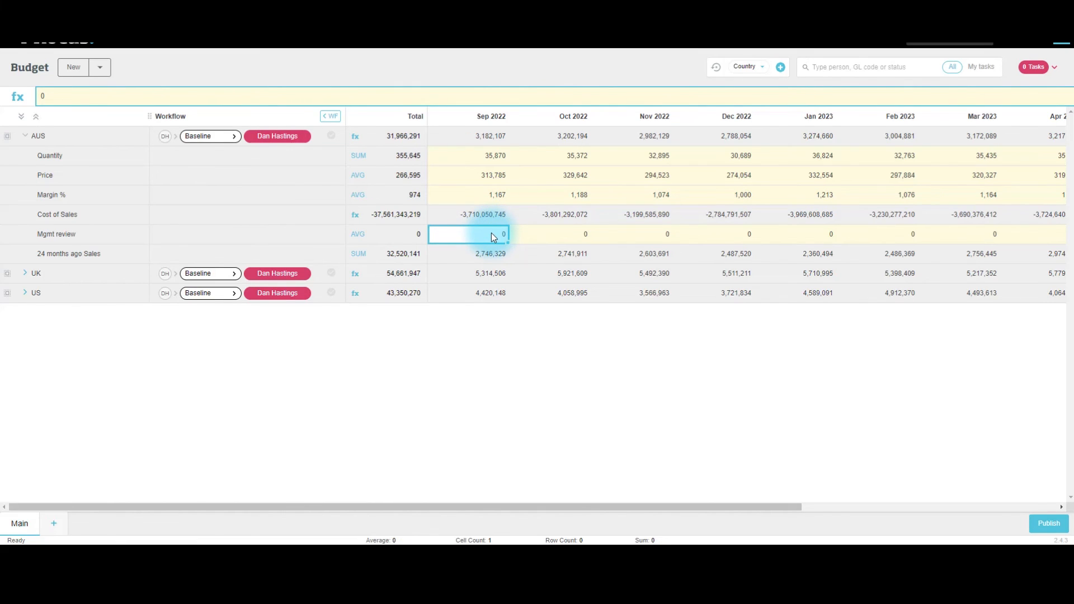
pyautogui.moveTo(497, 219)
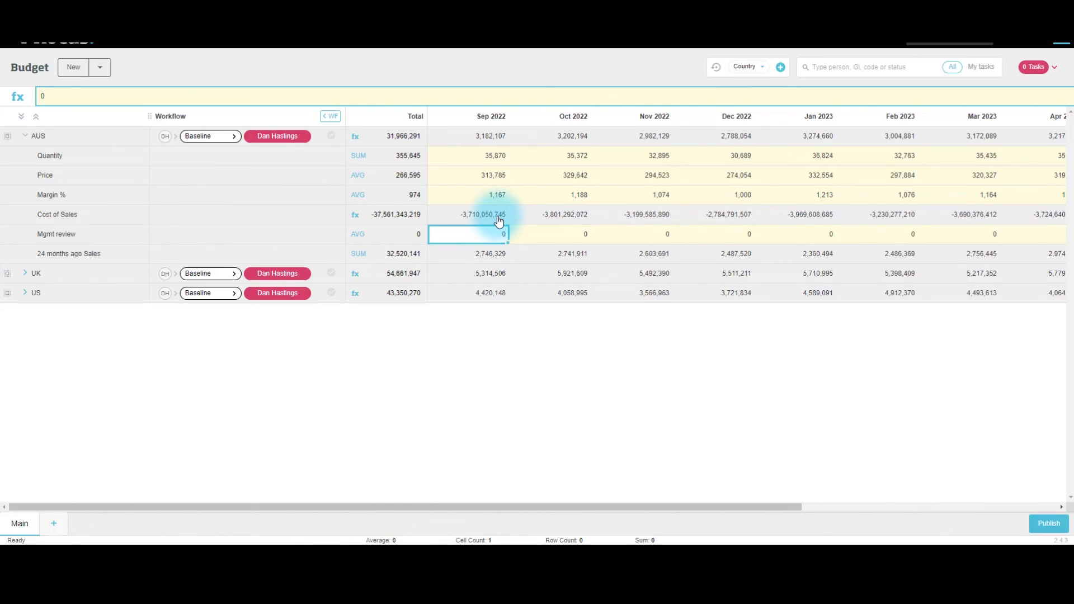
pyautogui.moveTo(470, 164)
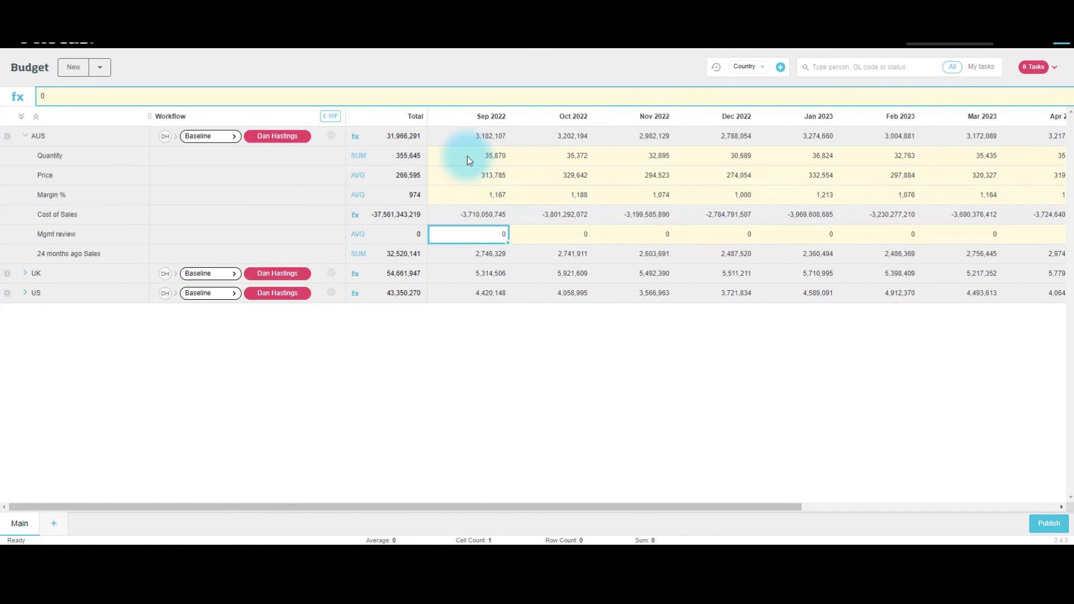
pyautogui.moveTo(401, 168)
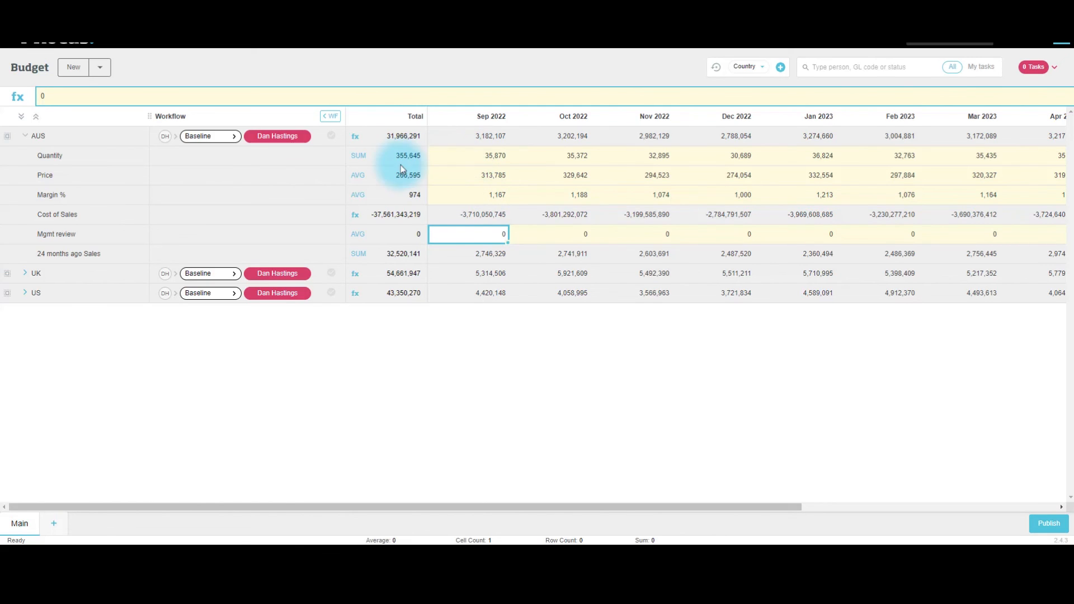
pyautogui.moveTo(96, 208)
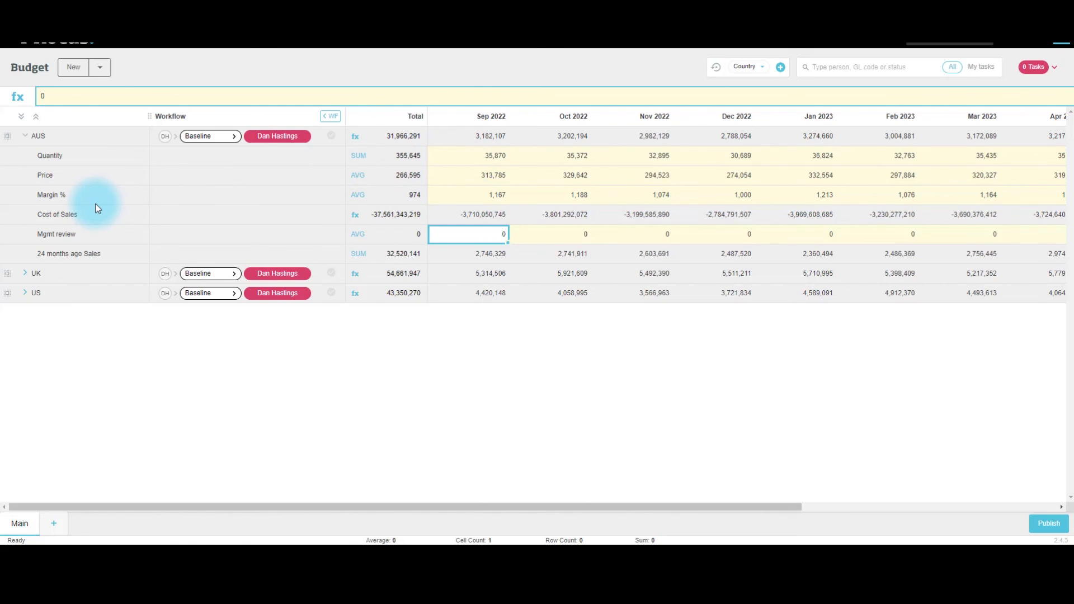
pyautogui.moveTo(97, 235)
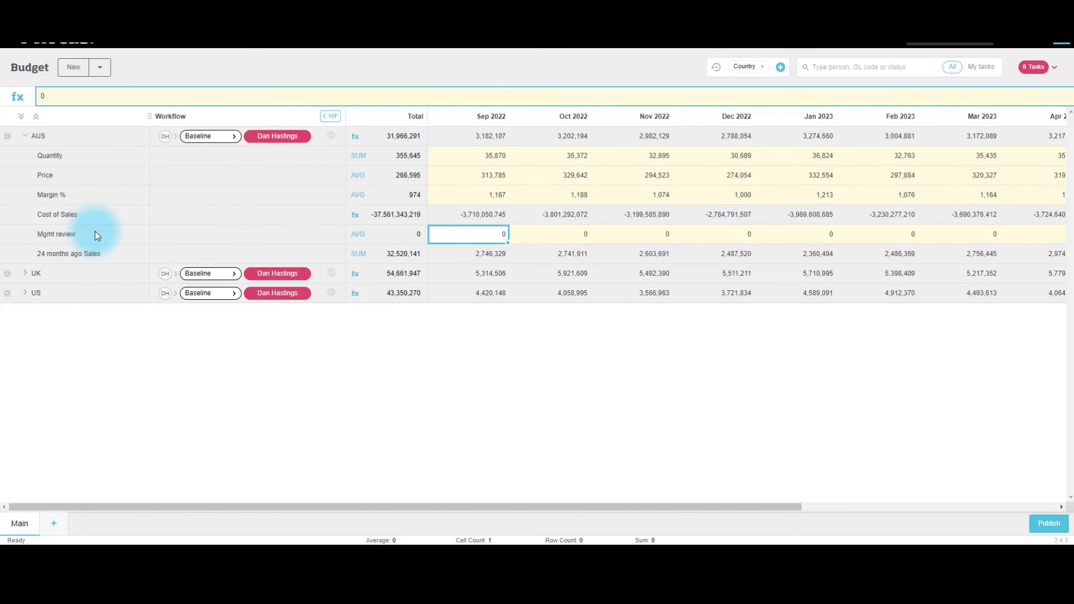